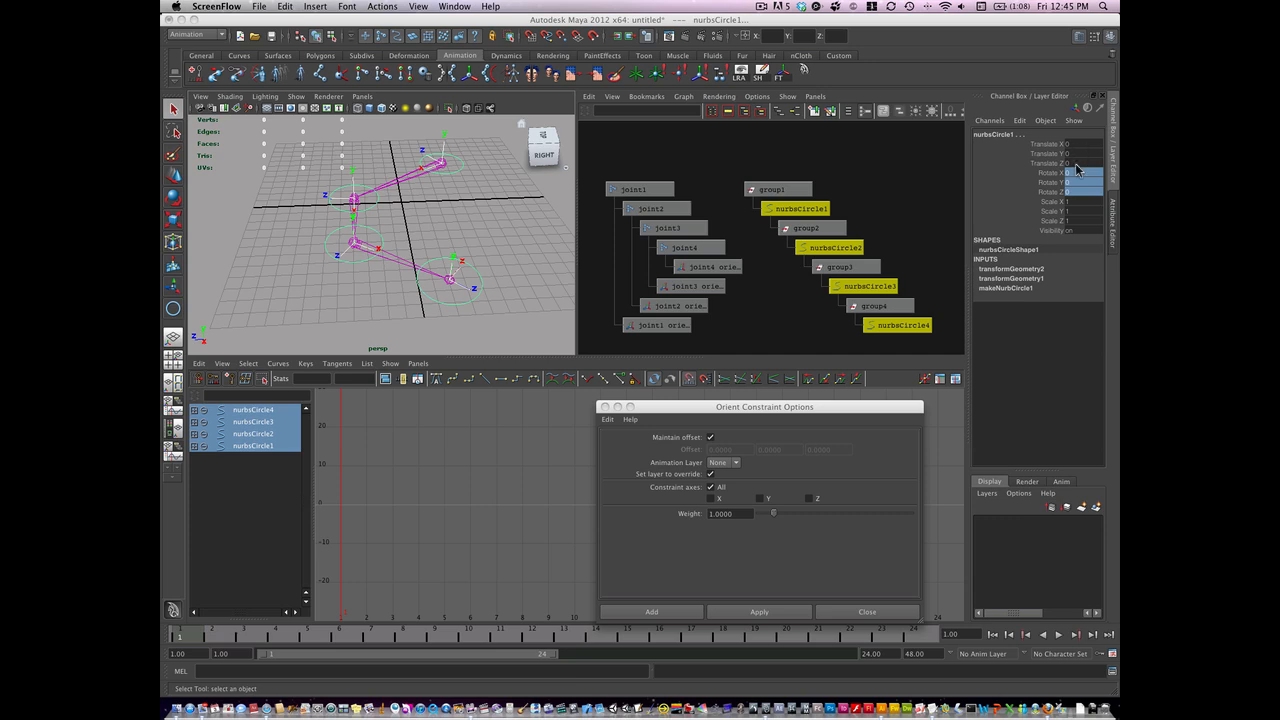
mouse_move(992, 210)
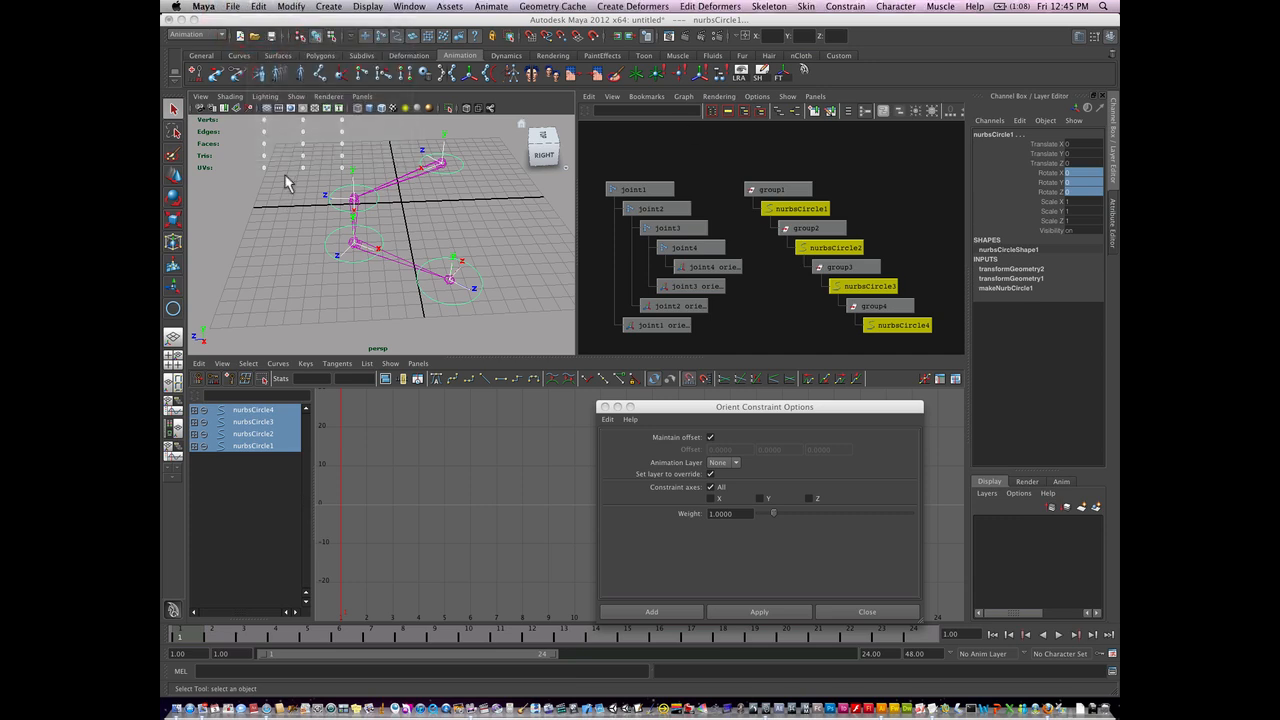
- Browse the Edit menu, then bring up File > Recent Files listing NewPig.ma
click(258, 8)
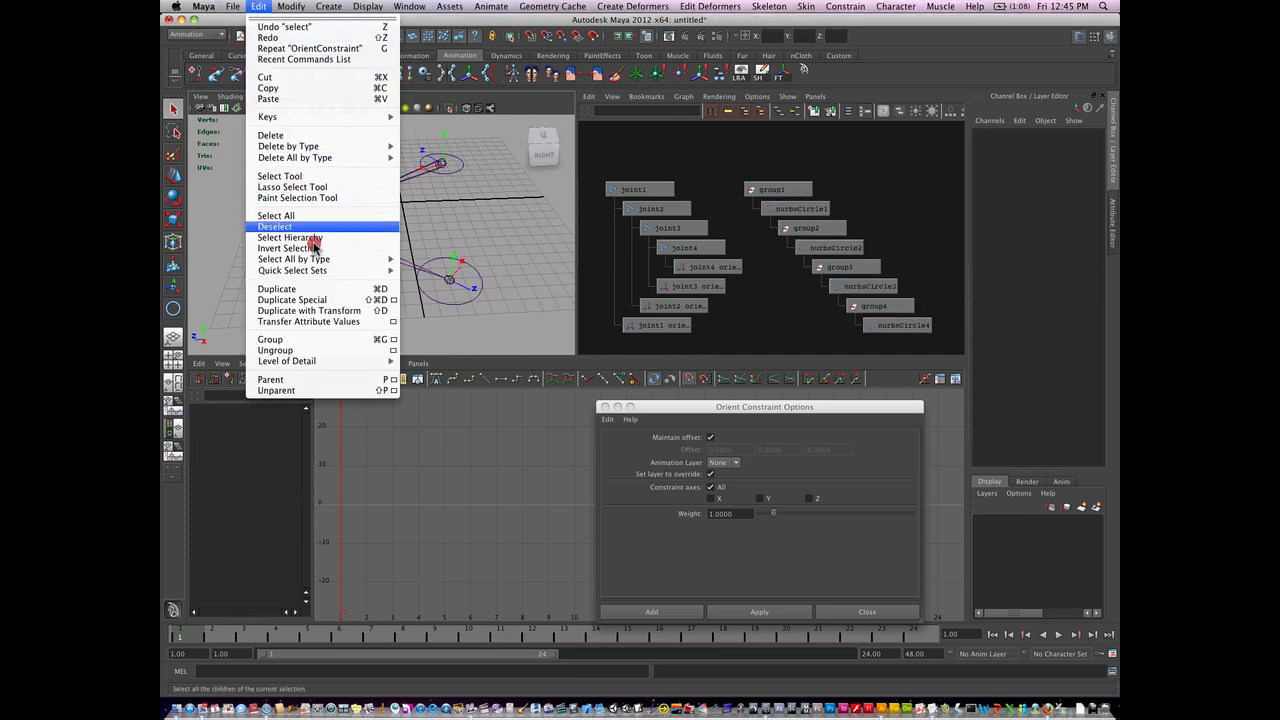
mouse_move(270, 340)
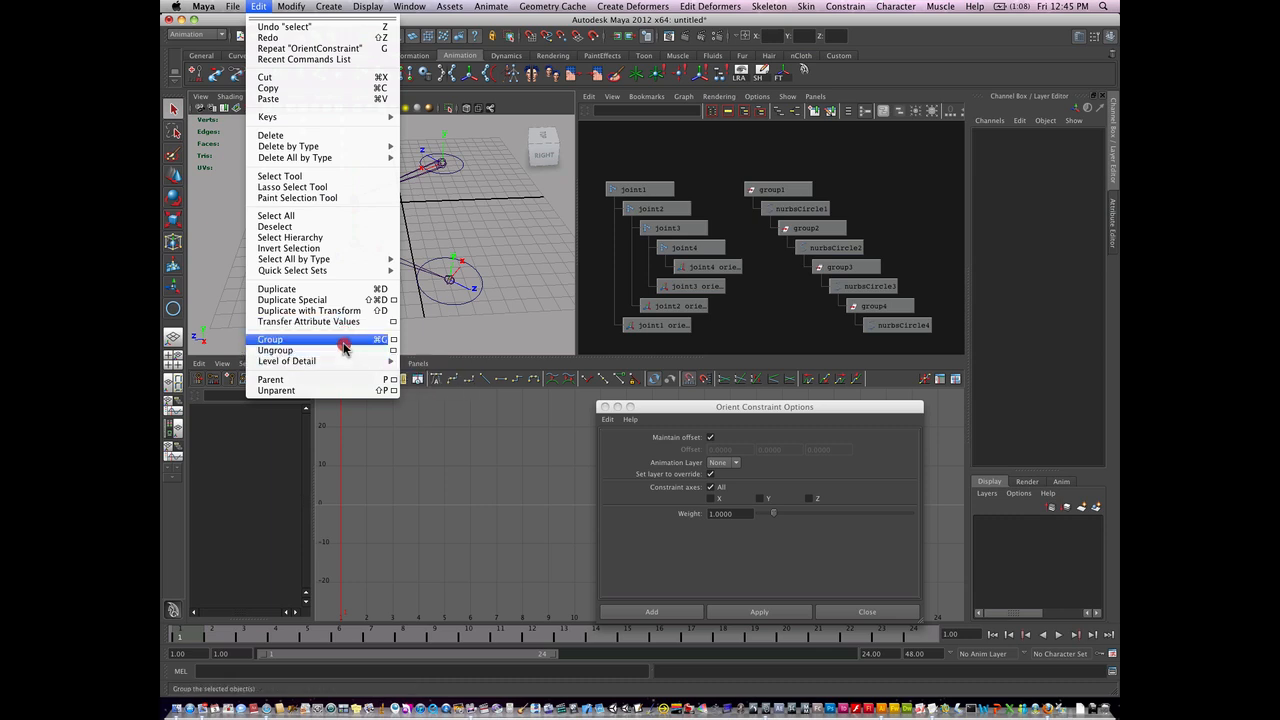
mouse_move(290, 236)
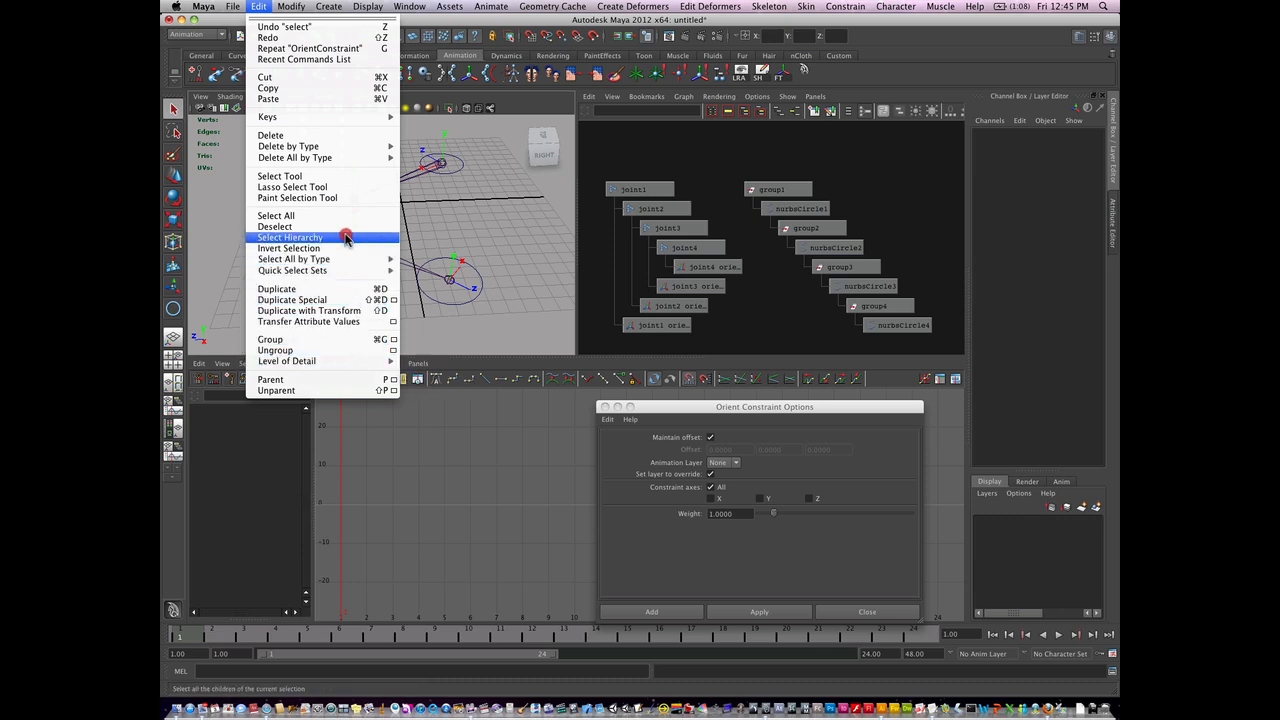
click(232, 8)
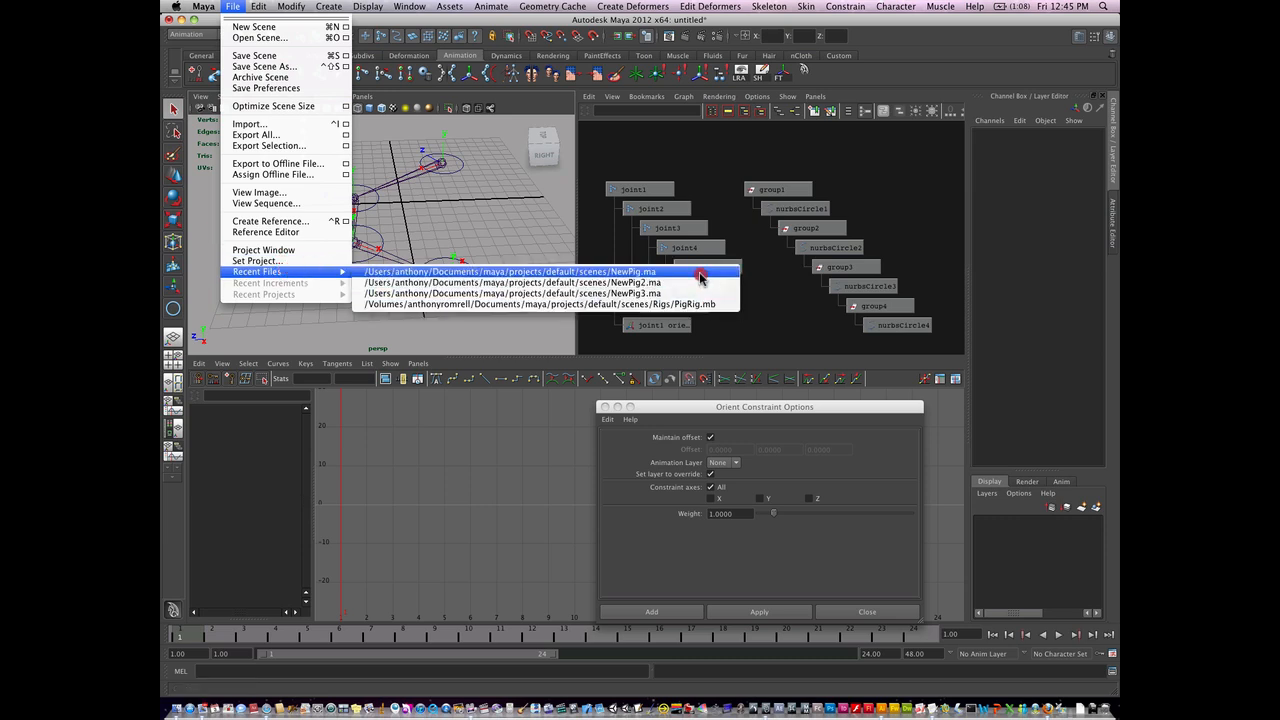
- Reopen NewPig.ma without saving the untitled scene and dismiss the Orient Constraint Options window
click(510, 272)
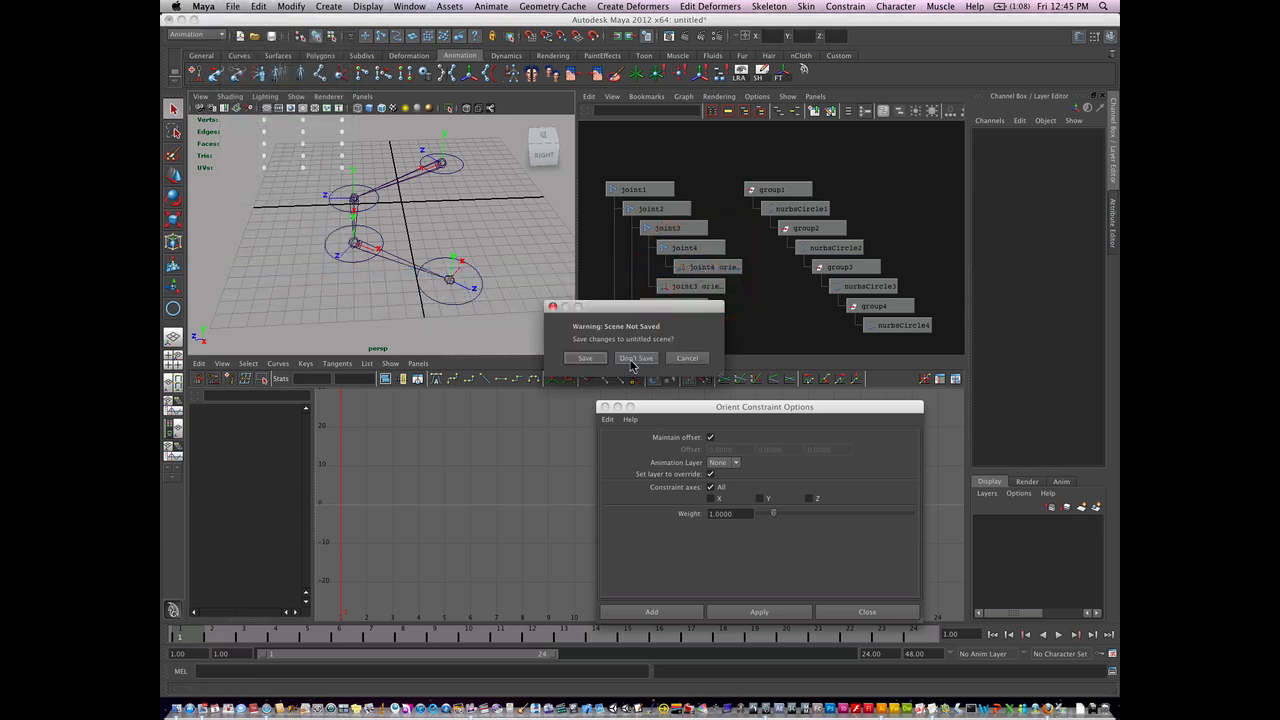
click(636, 358)
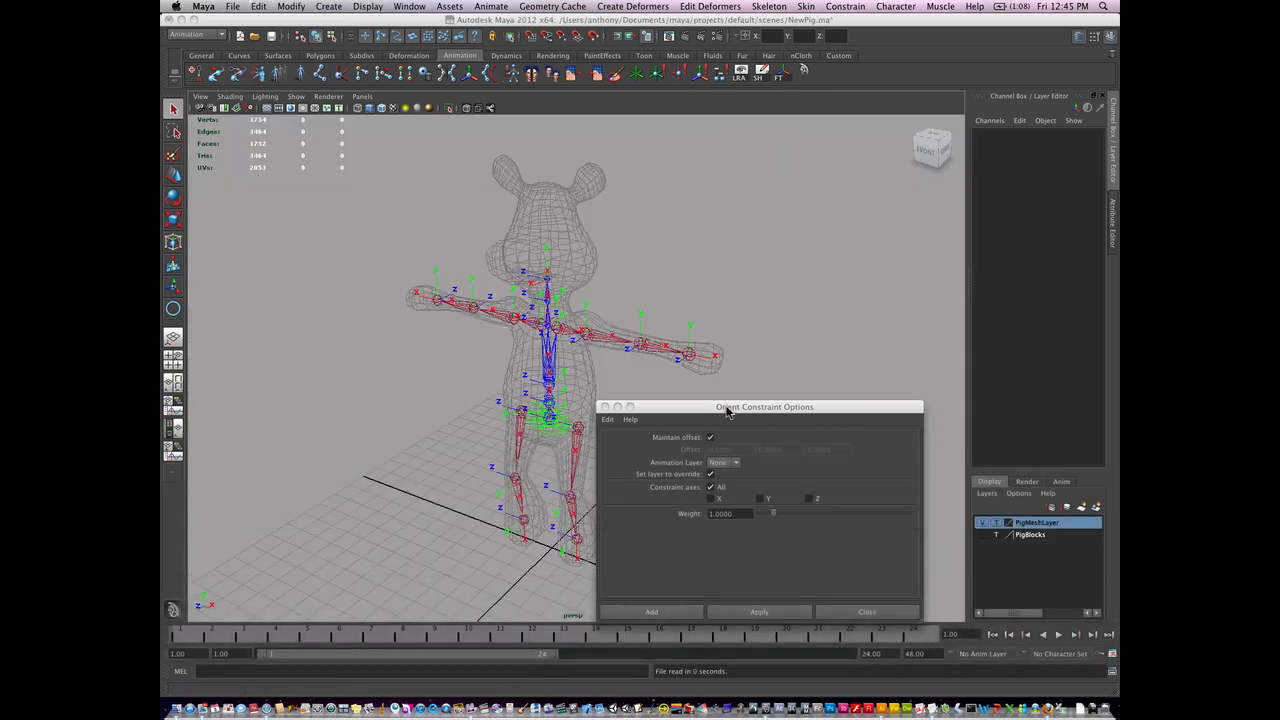
drag(764, 406, 836, 392)
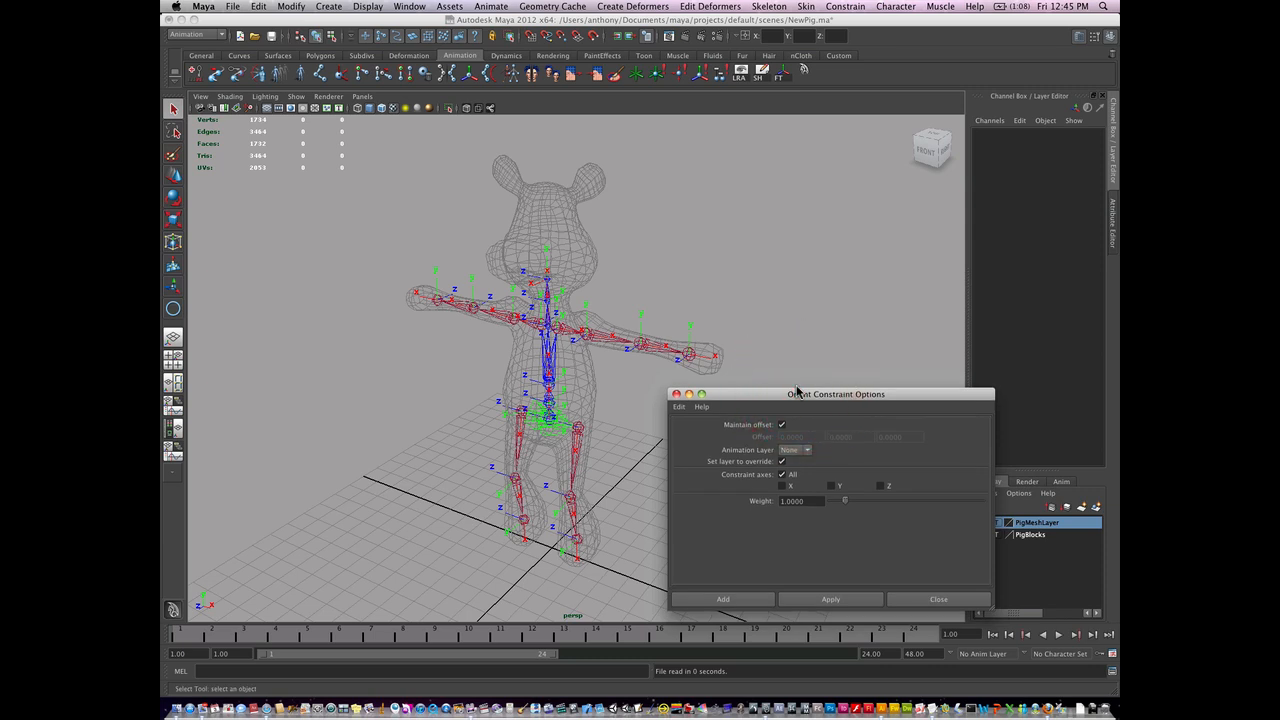
mouse_move(584, 554)
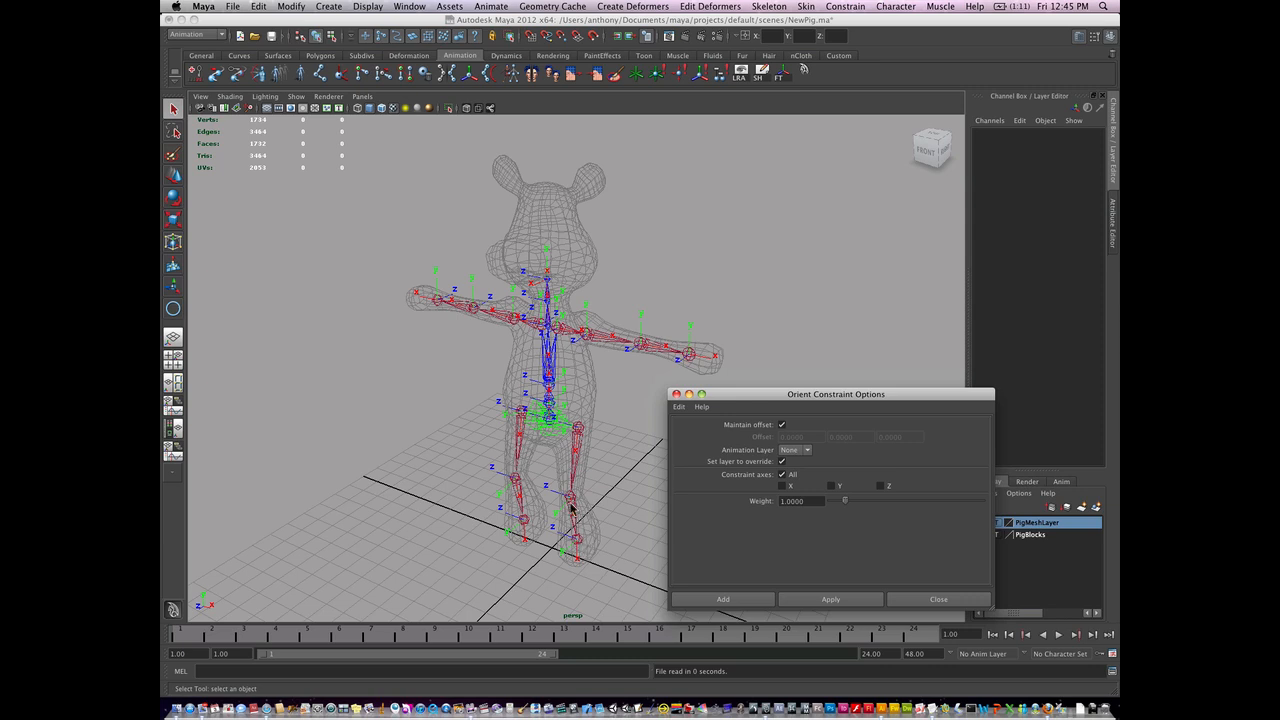
mouse_move(584, 420)
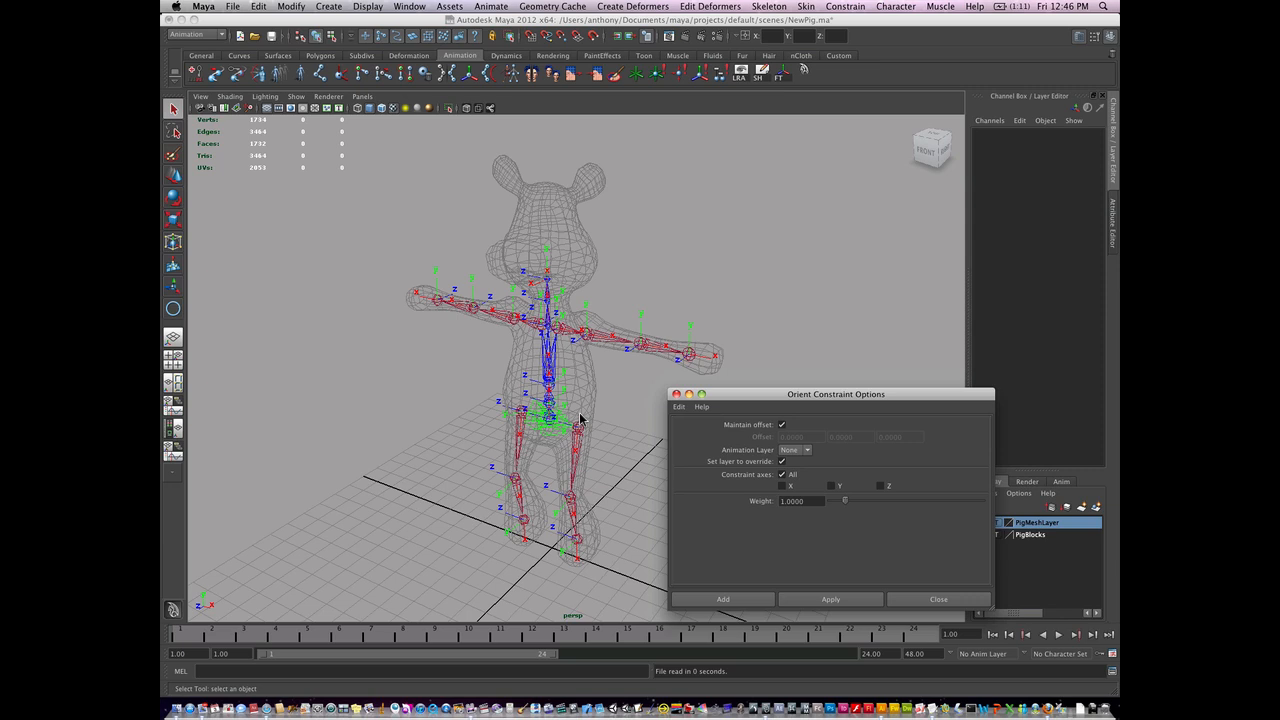
click(936, 600)
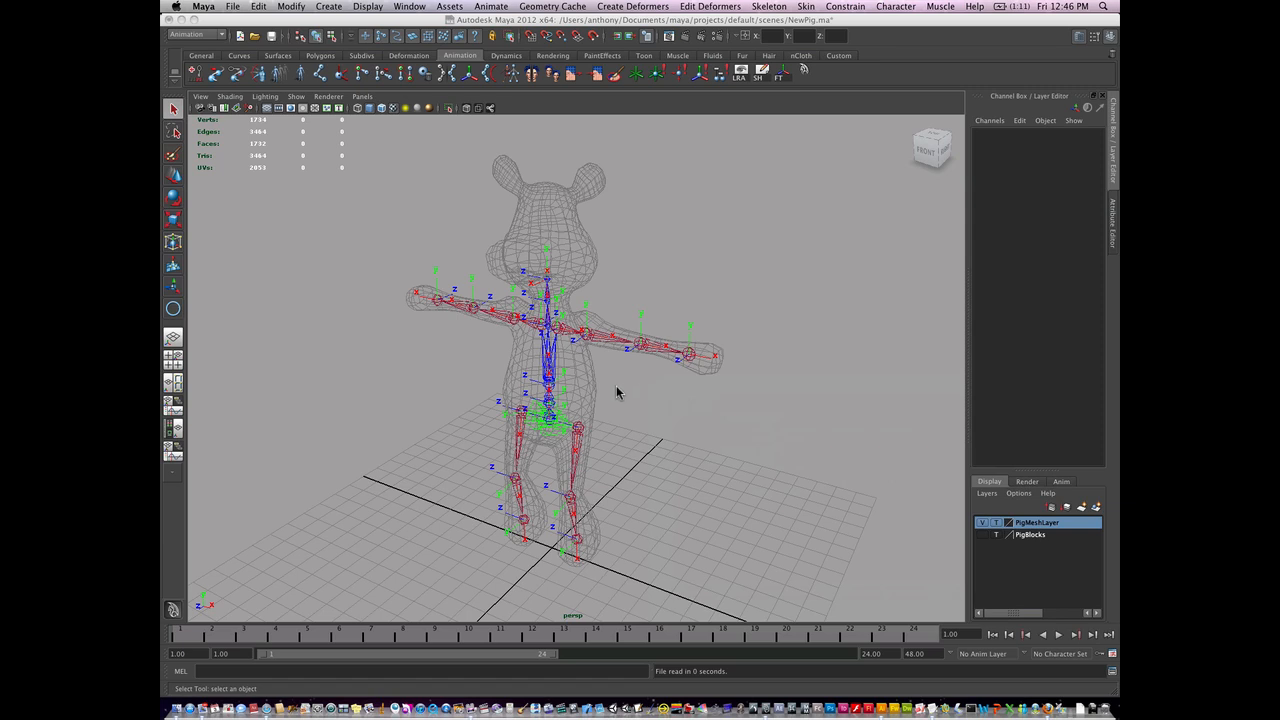
mouse_move(616, 428)
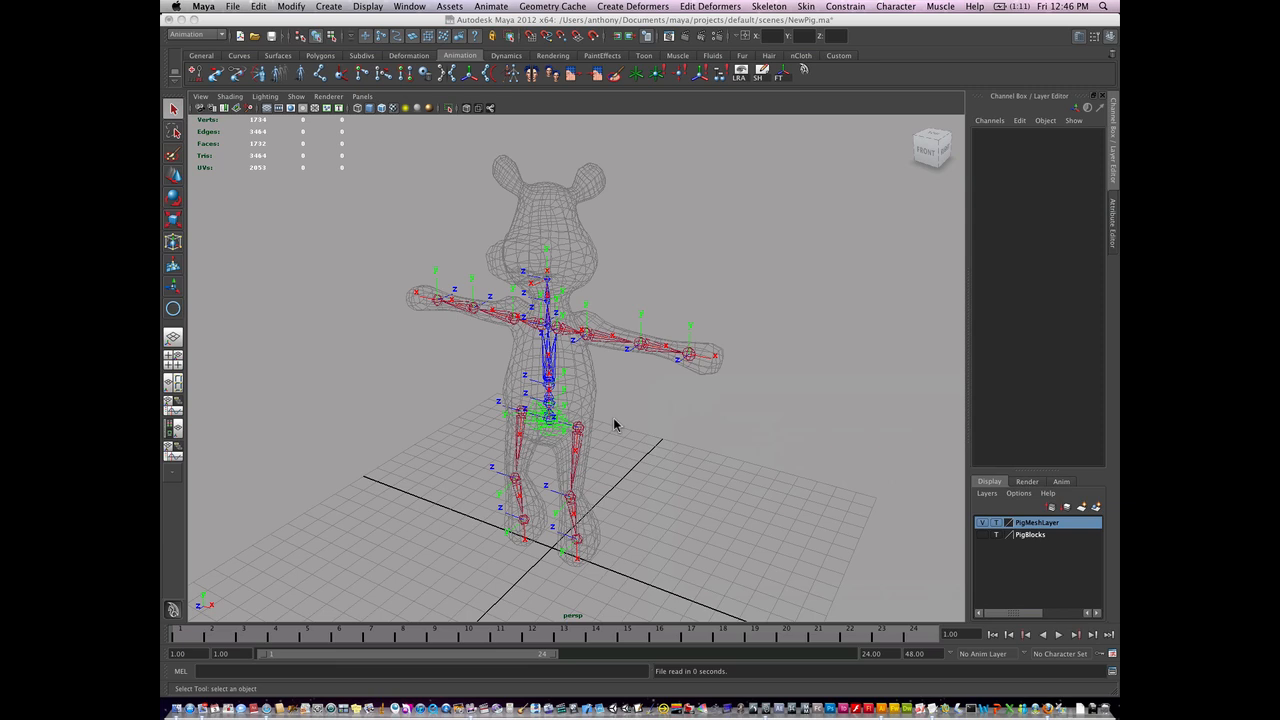
mouse_move(648, 440)
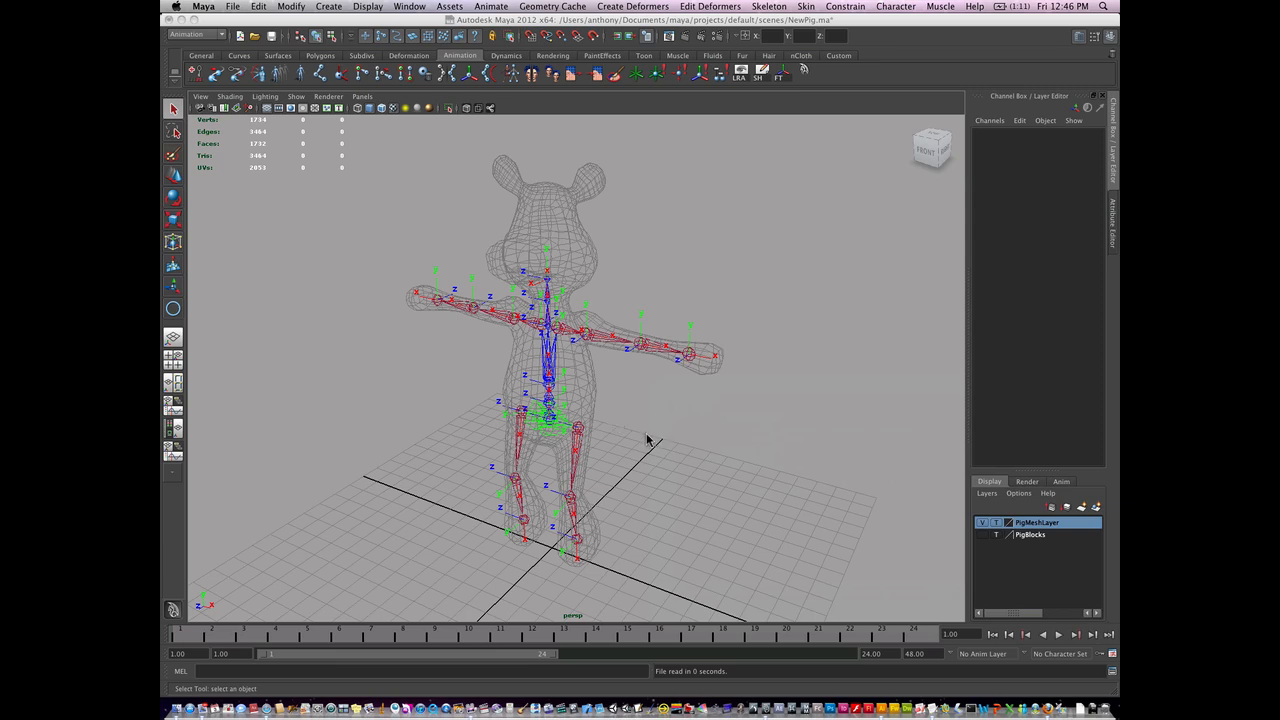
mouse_move(640, 452)
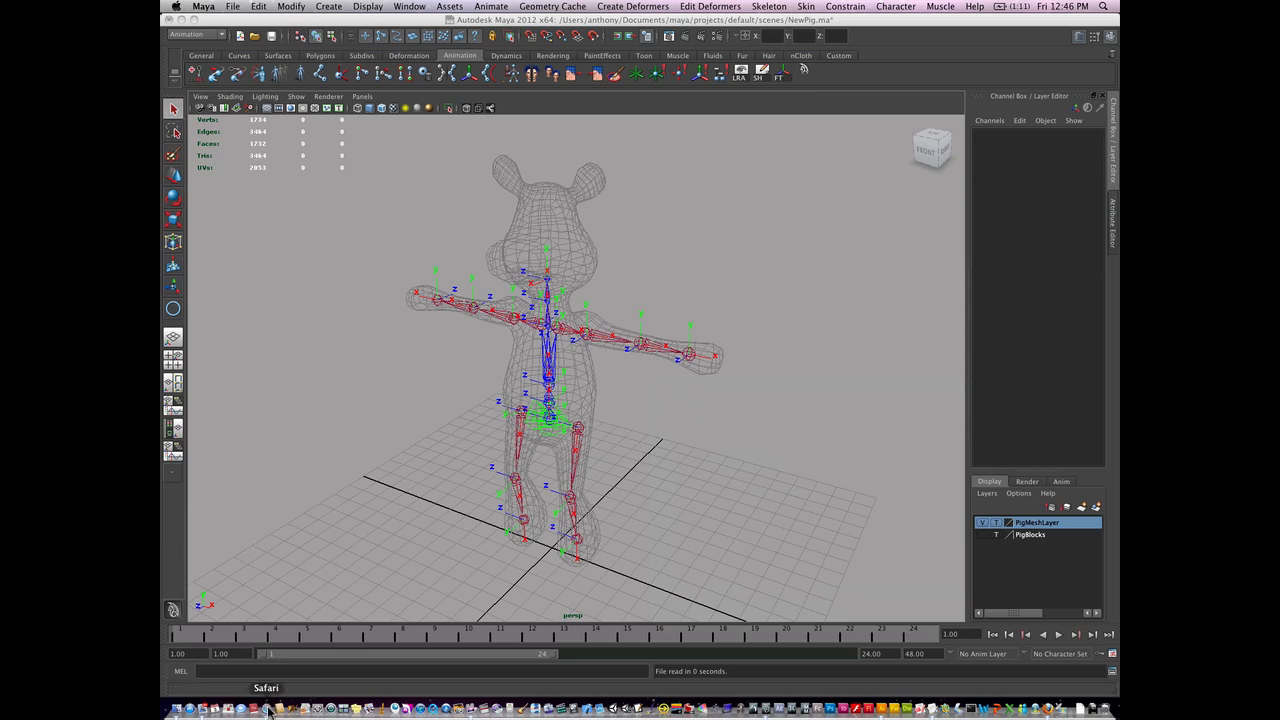
- Switch to Safari and navigate to the UVU Animation blog via 'uvu' in the address field
click(268, 708)
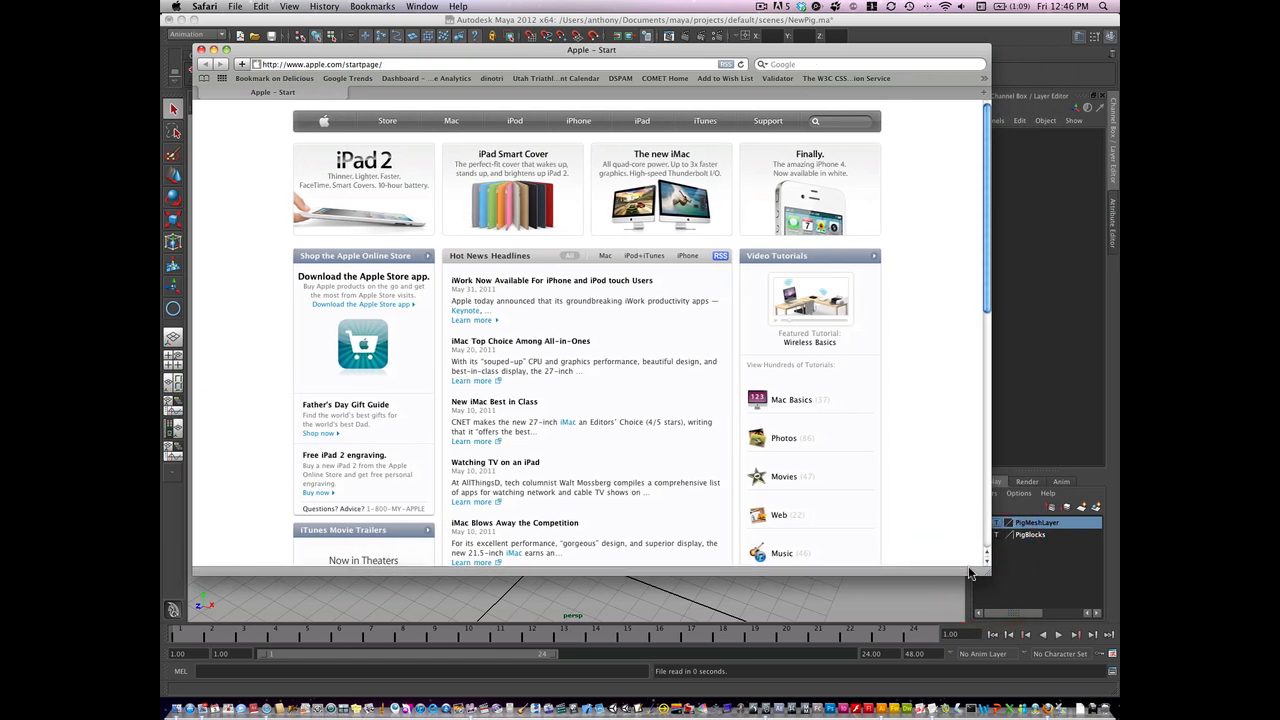
key(cmd+l)
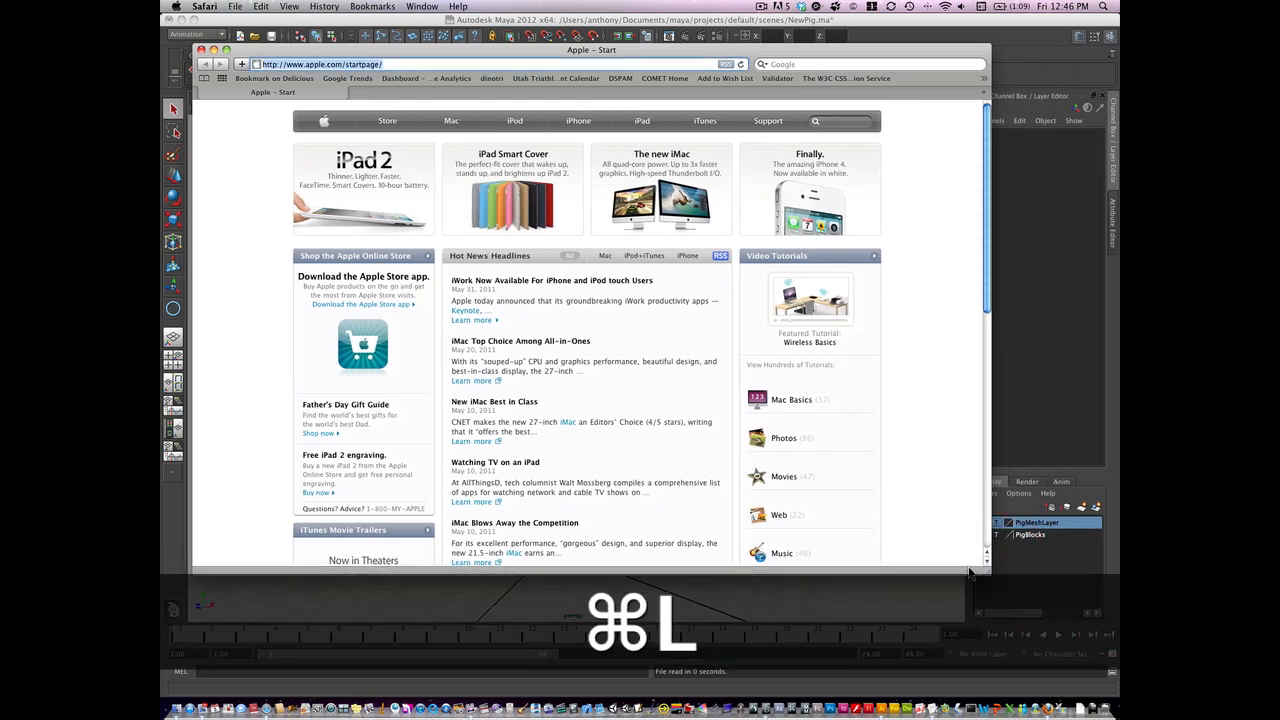
text(uvuanimation.blogspot.com/)
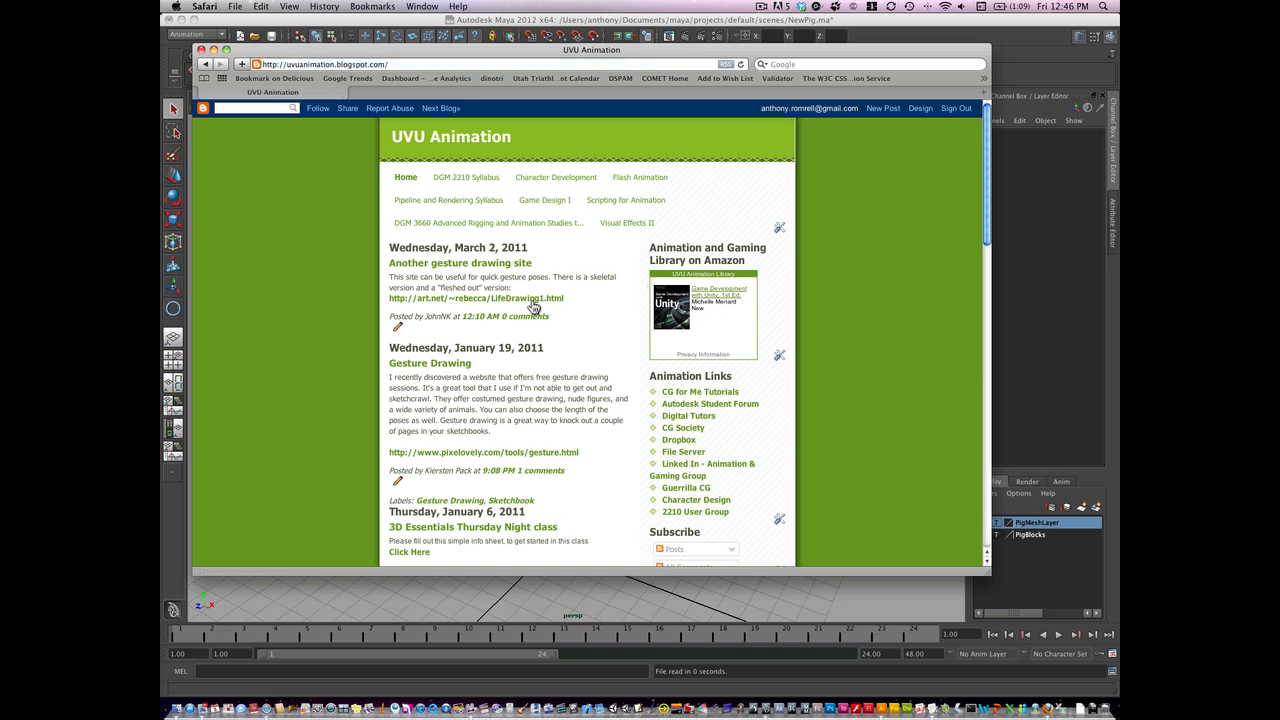
mouse_move(700, 390)
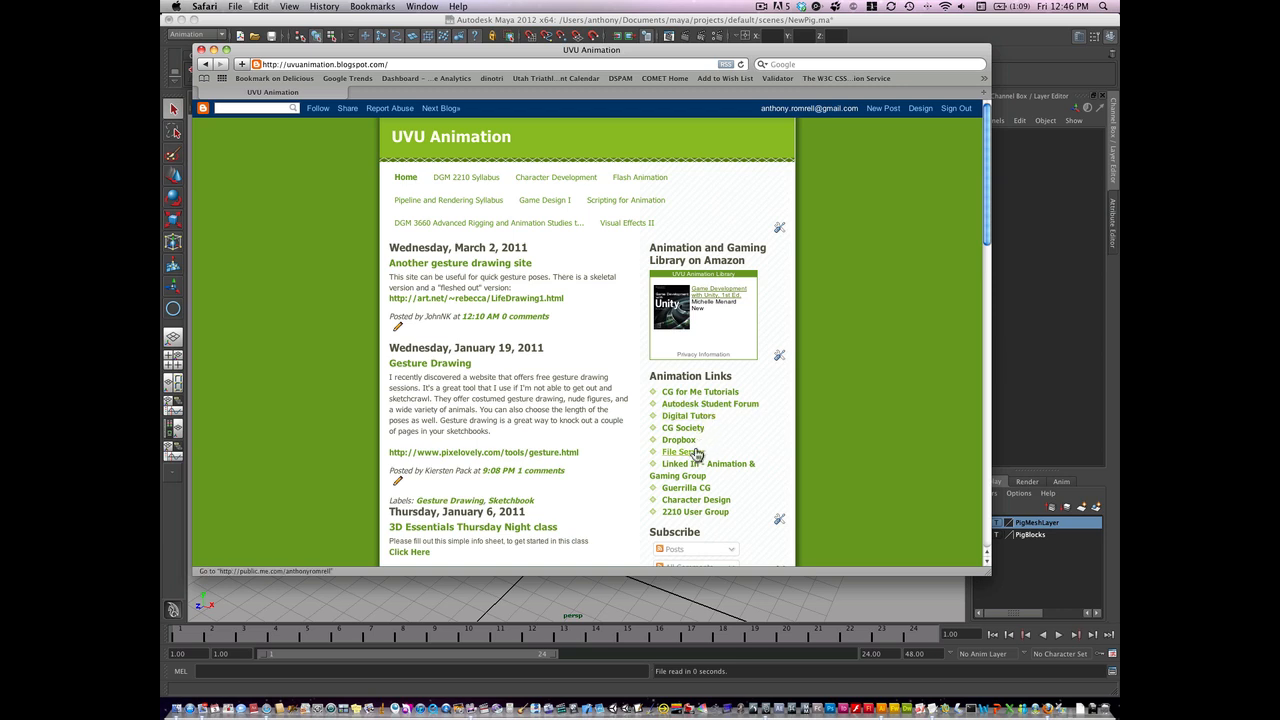
- Follow the blog's File Server link into the public iDisk 3D > Mel folder
click(696, 452)
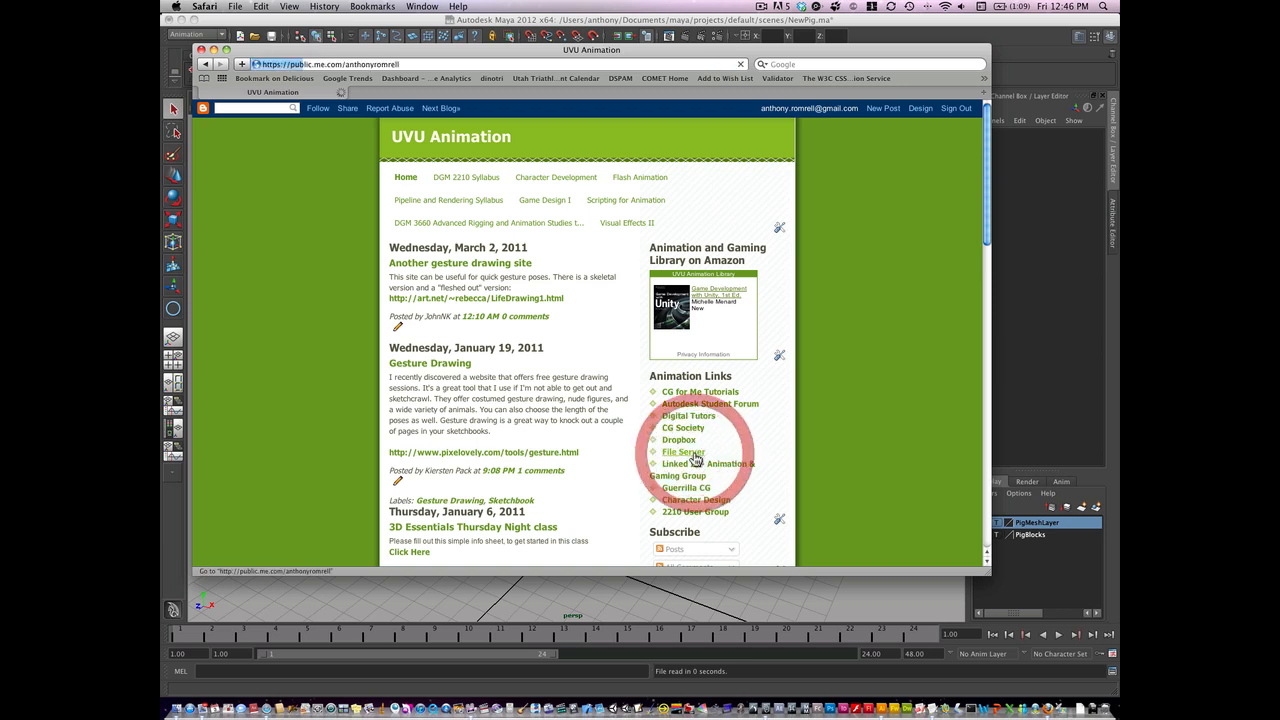
click(684, 452)
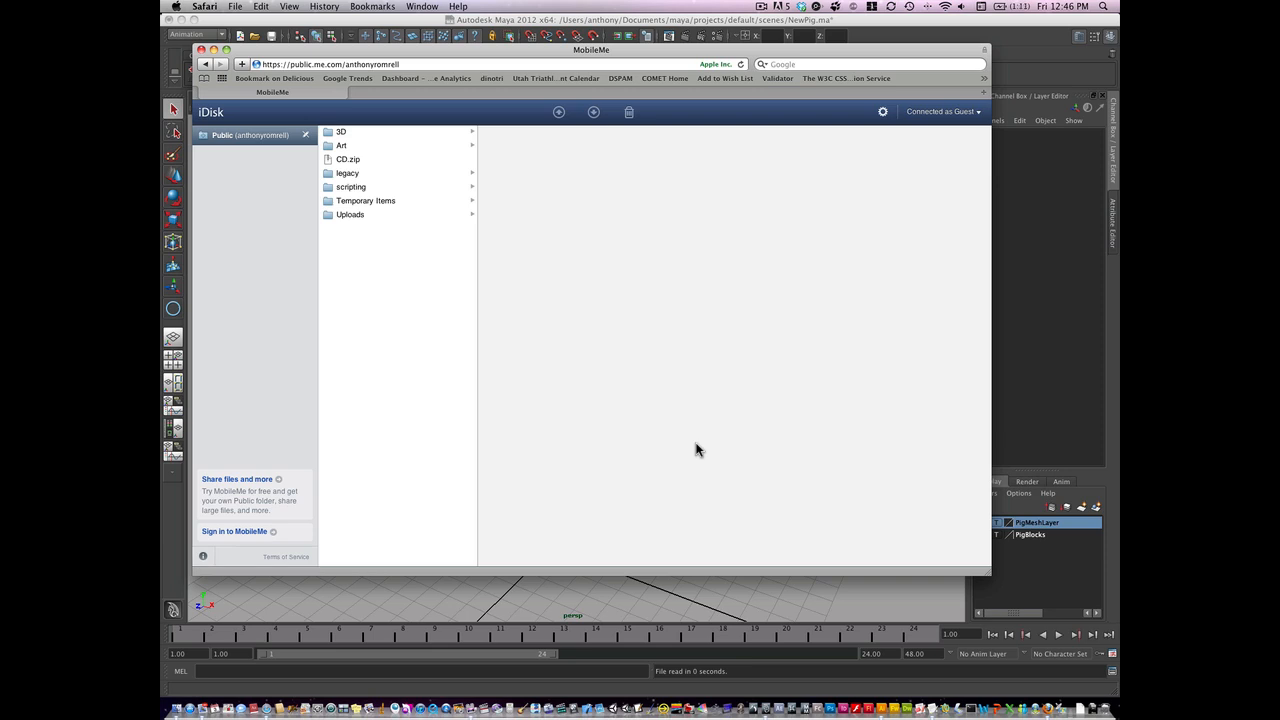
click(340, 132)
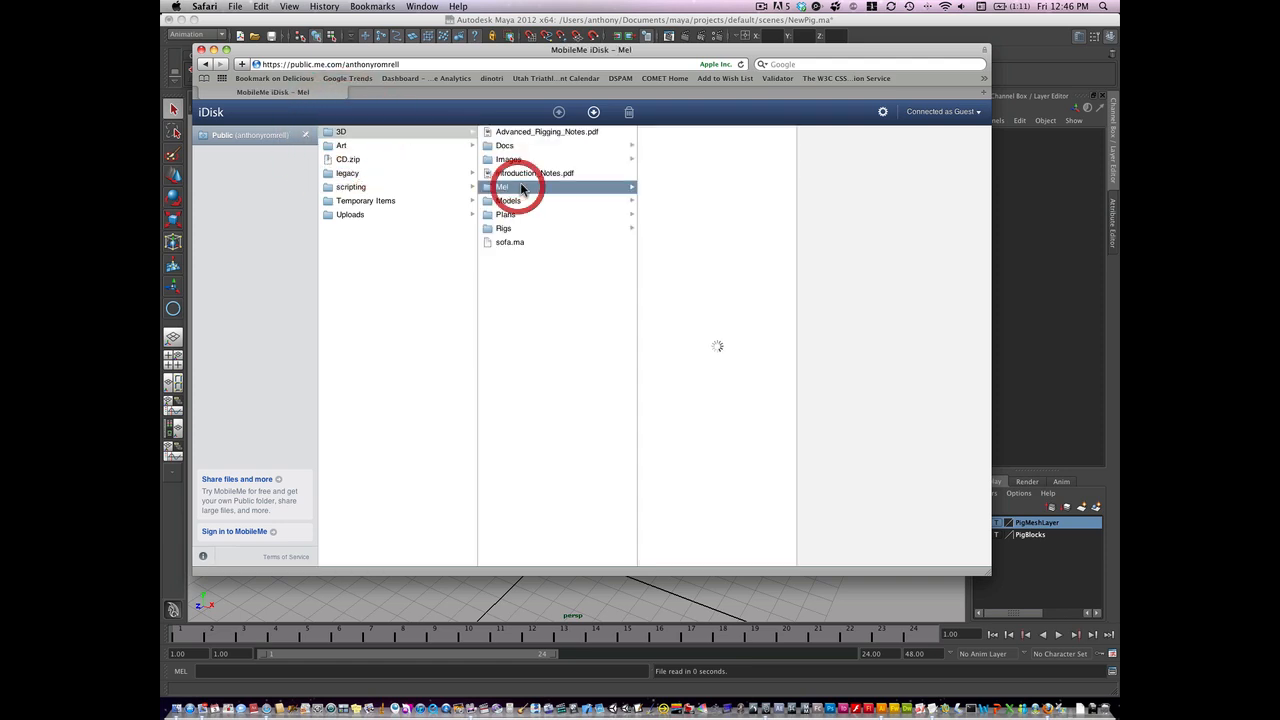
click(502, 188)
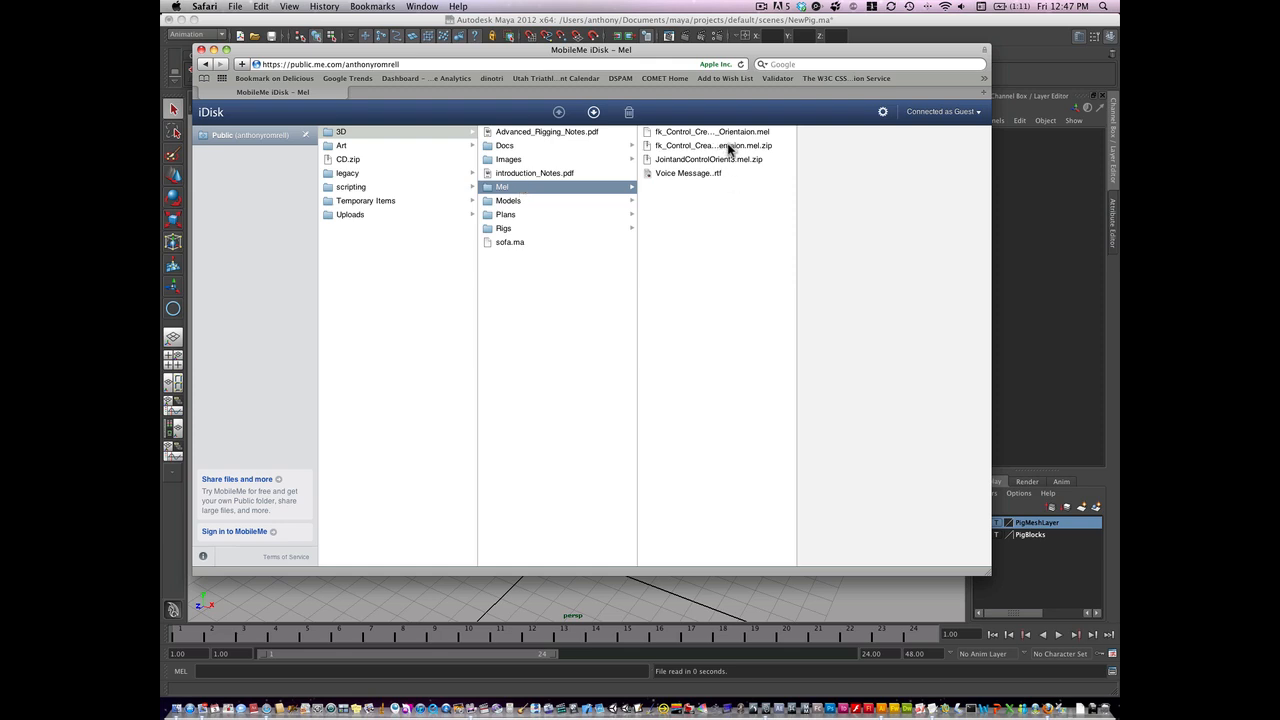
mouse_move(714, 146)
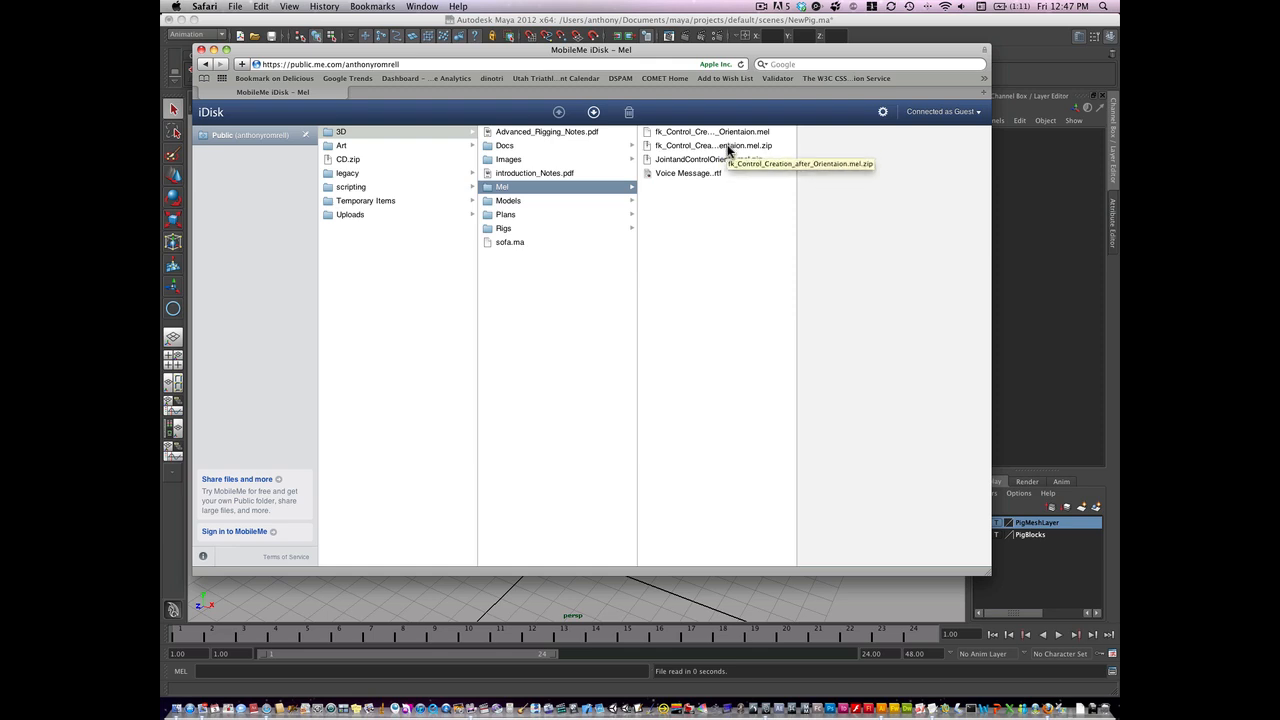
- Download fk_Control_Creation_after_Orientaion.mel.zip from the Mel folder
click(712, 144)
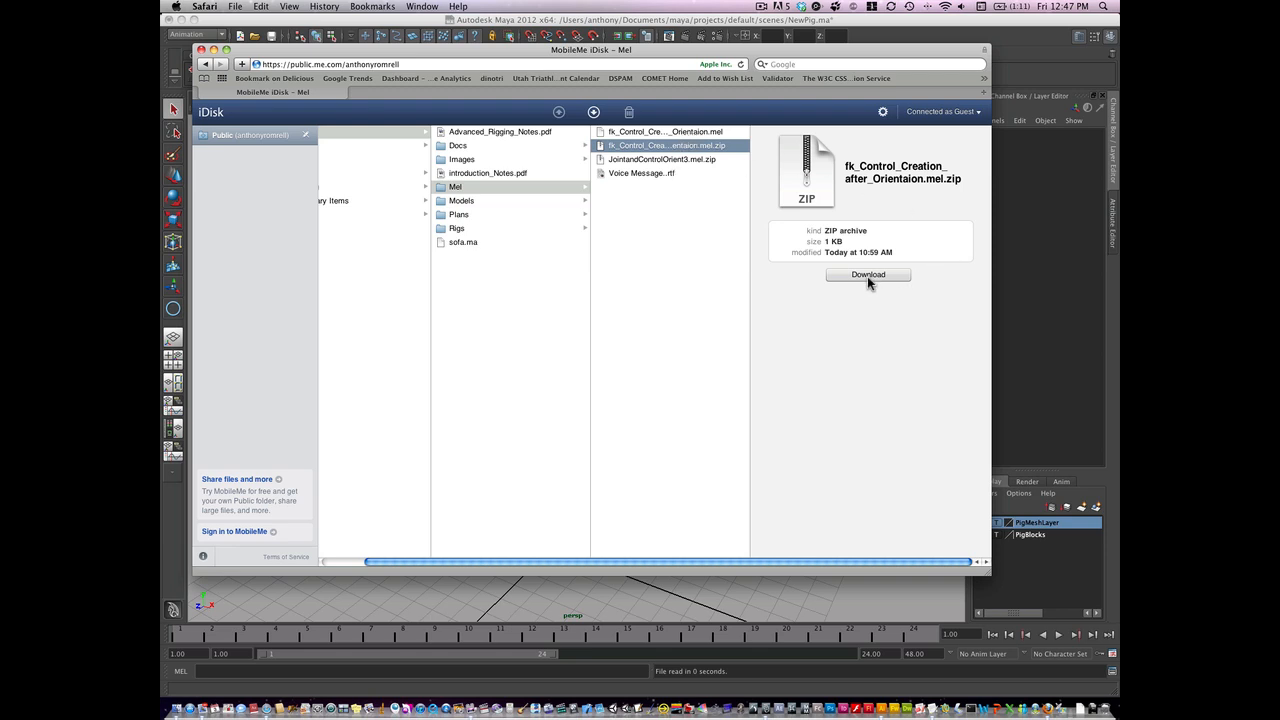
mouse_move(868, 282)
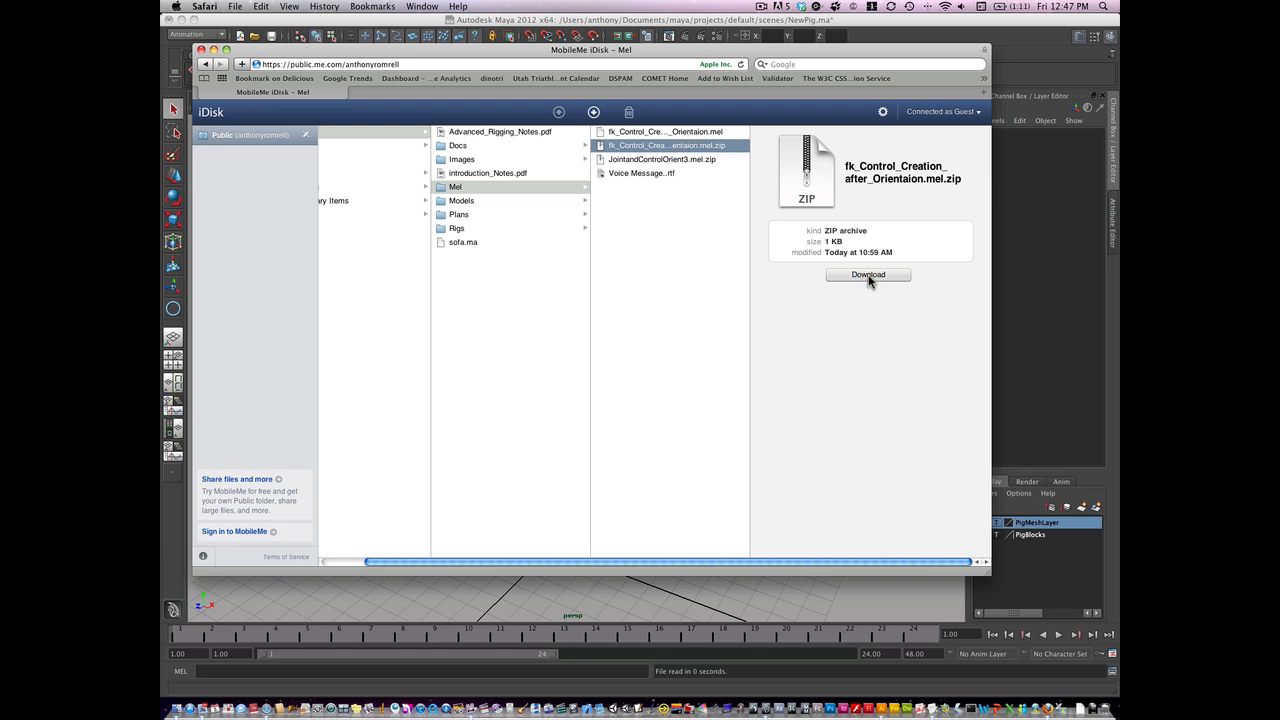
click(868, 276)
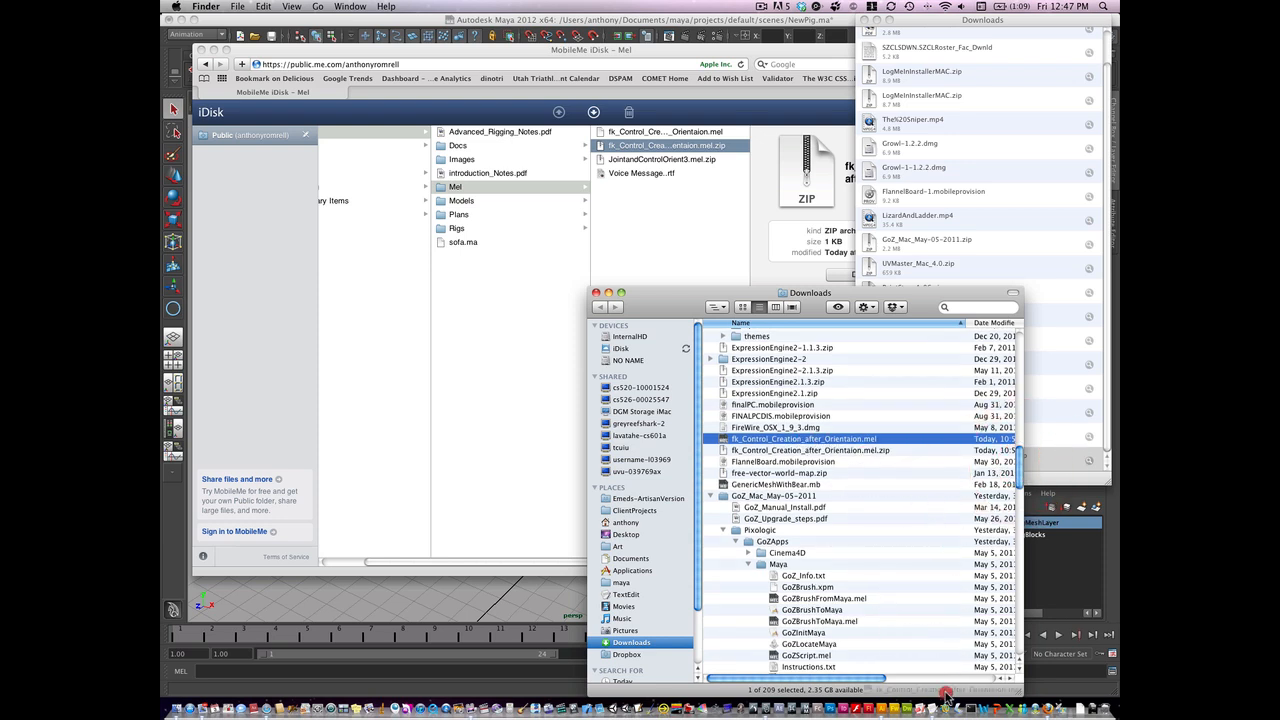
- Open fk_Control_Creation_after_Orientaion.mel from Downloads in TextEdit
double_click(804, 438)
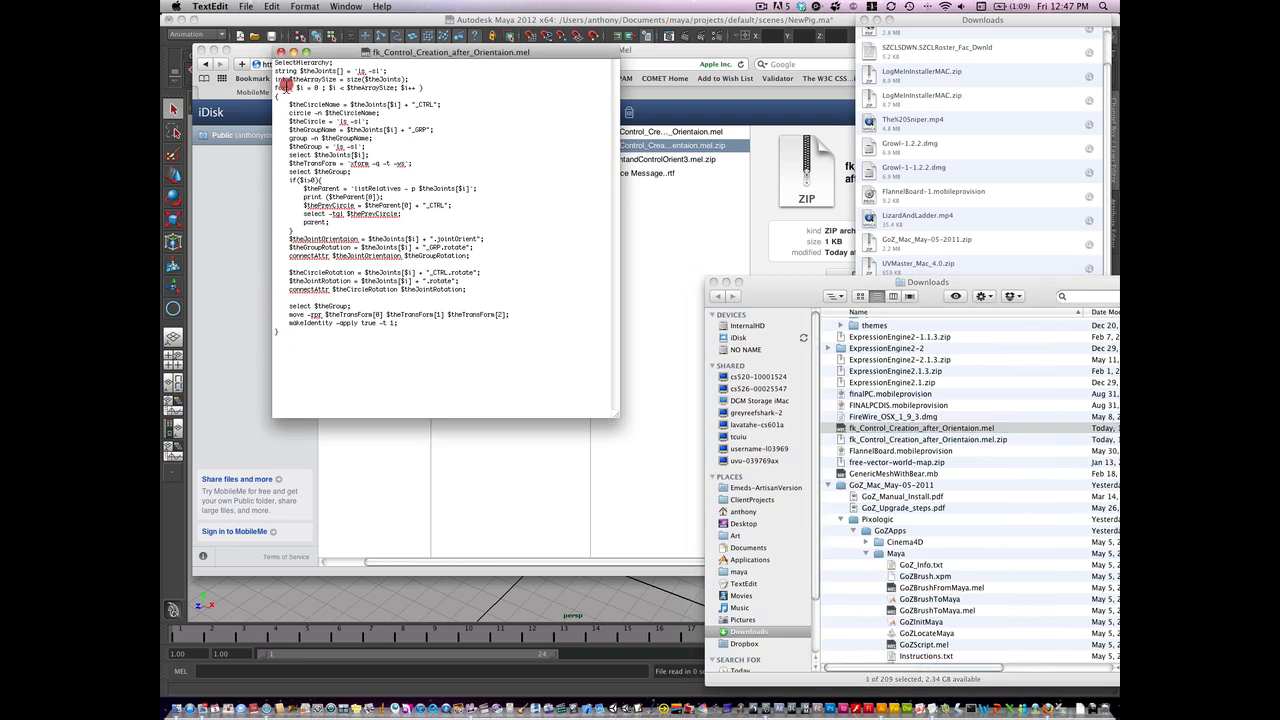
- Select and copy the entire FK control MEL script text
key(cmd+a)
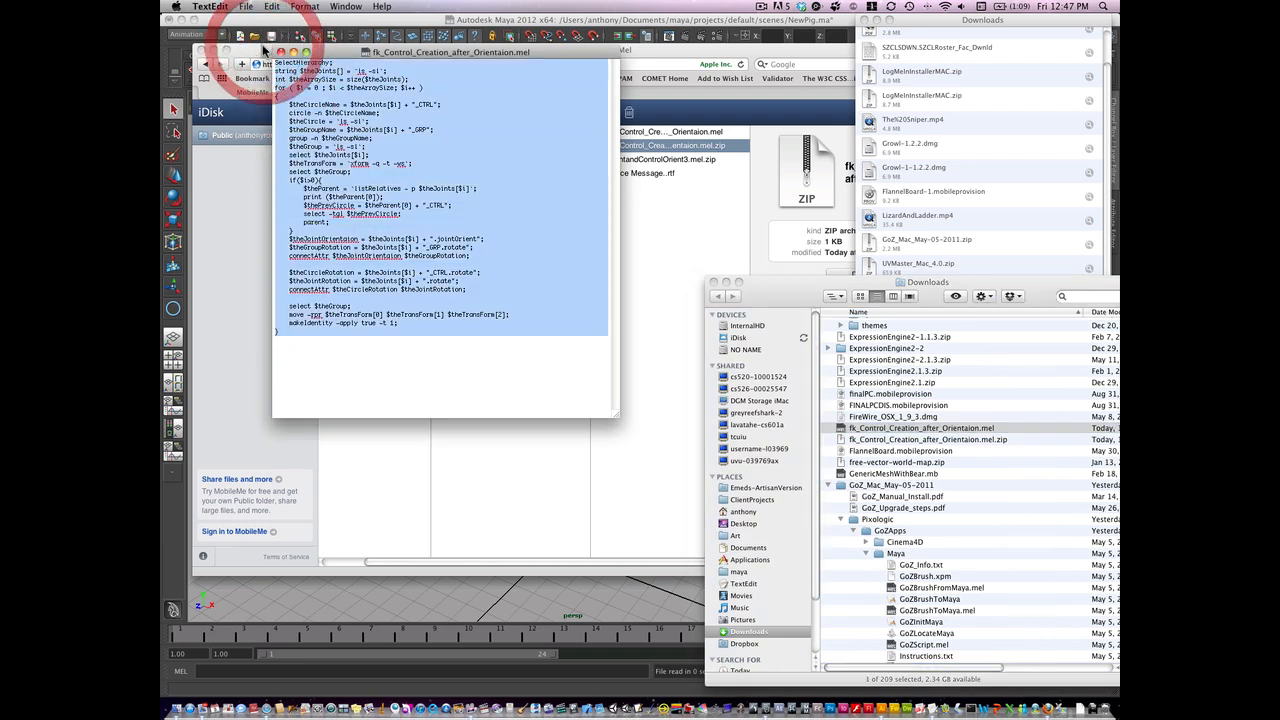
key(cmd+c)
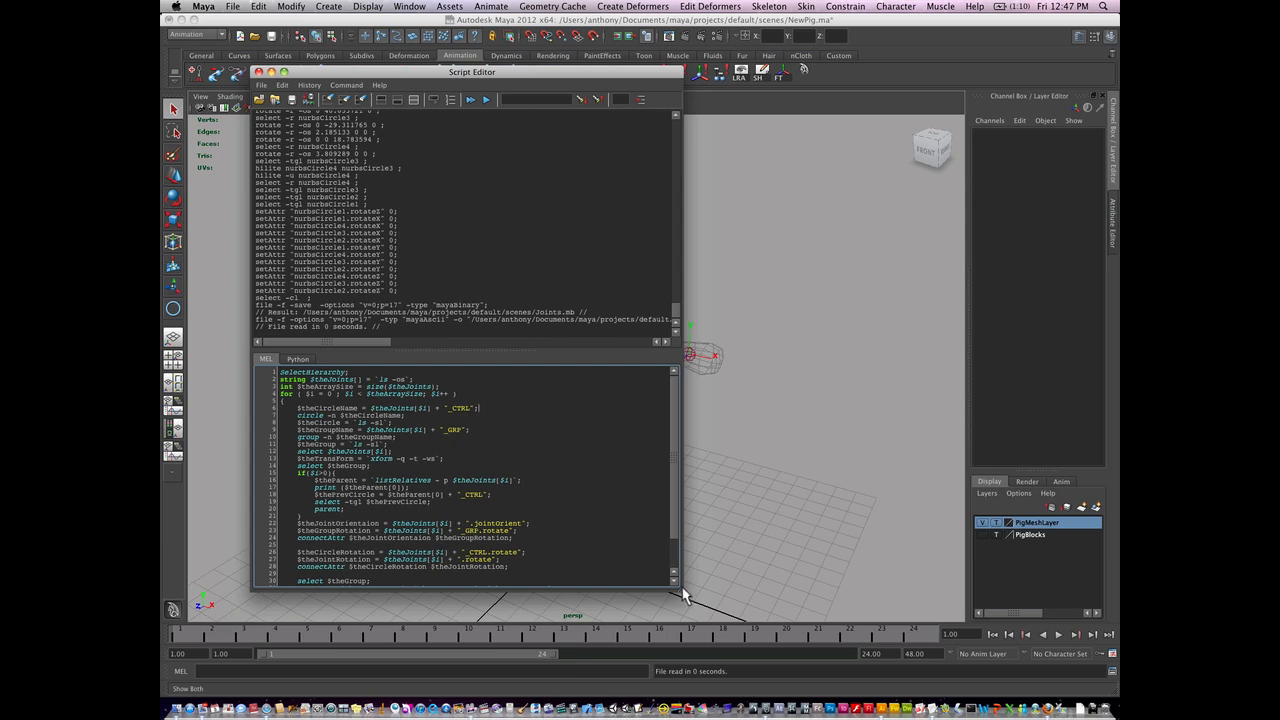
- Replace the script editor's MEL input with the copied FK control script
scroll(down, 3)
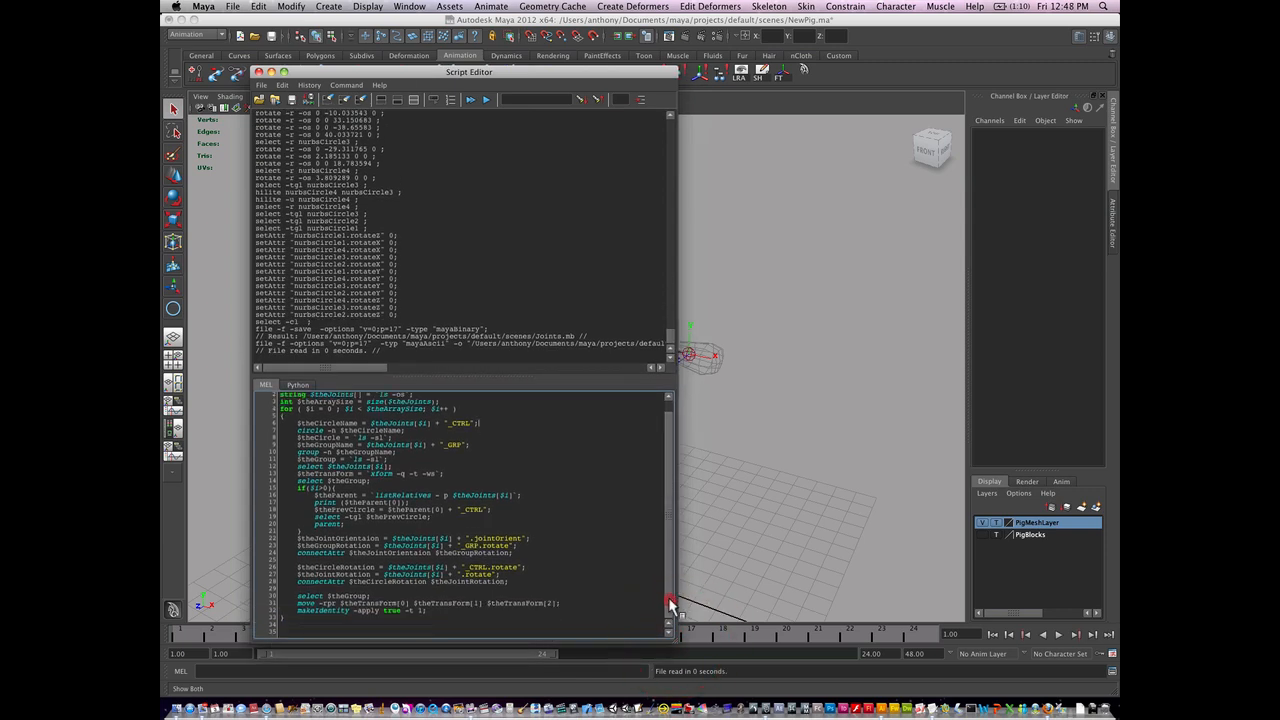
key(cmd+a)
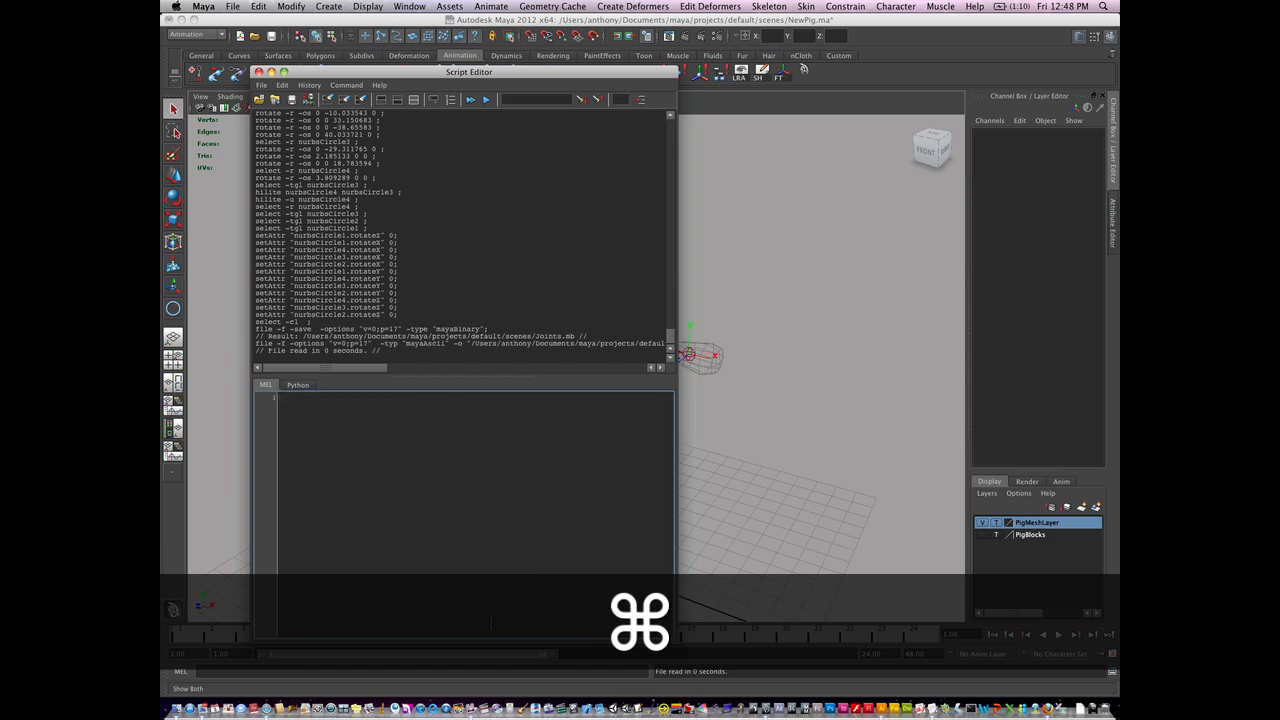
key(cmd+v)
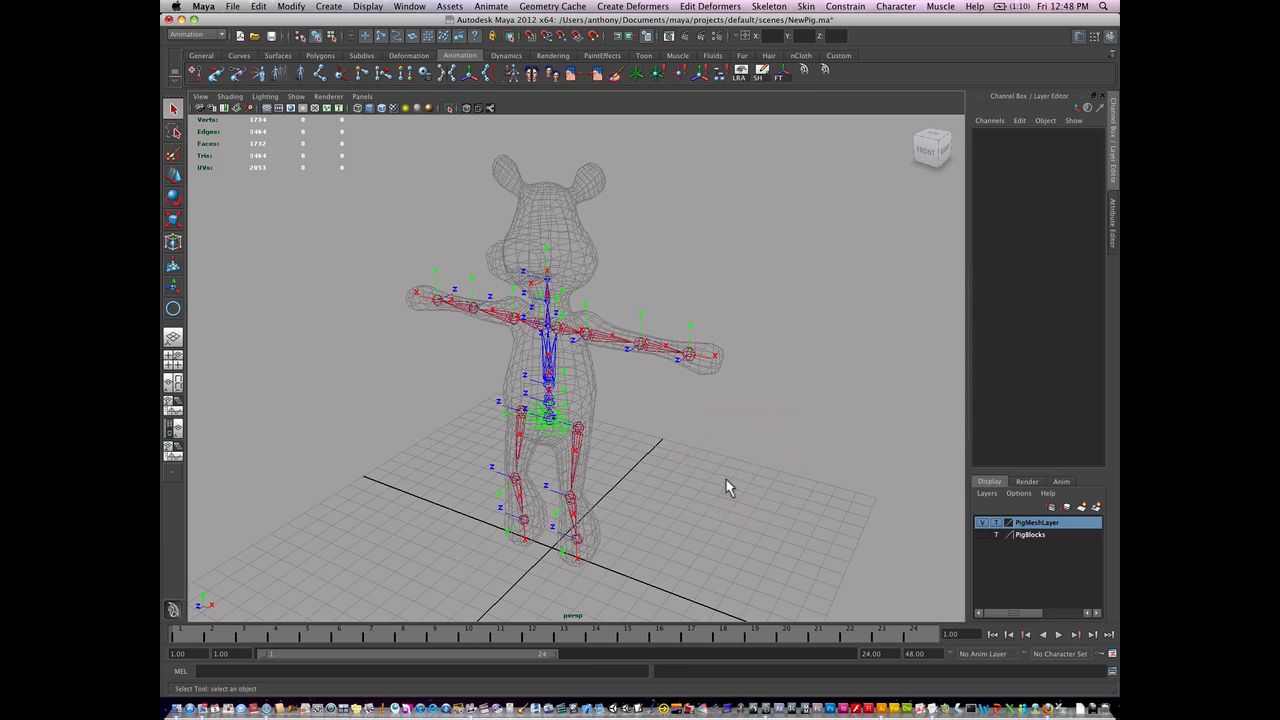
mouse_move(572, 446)
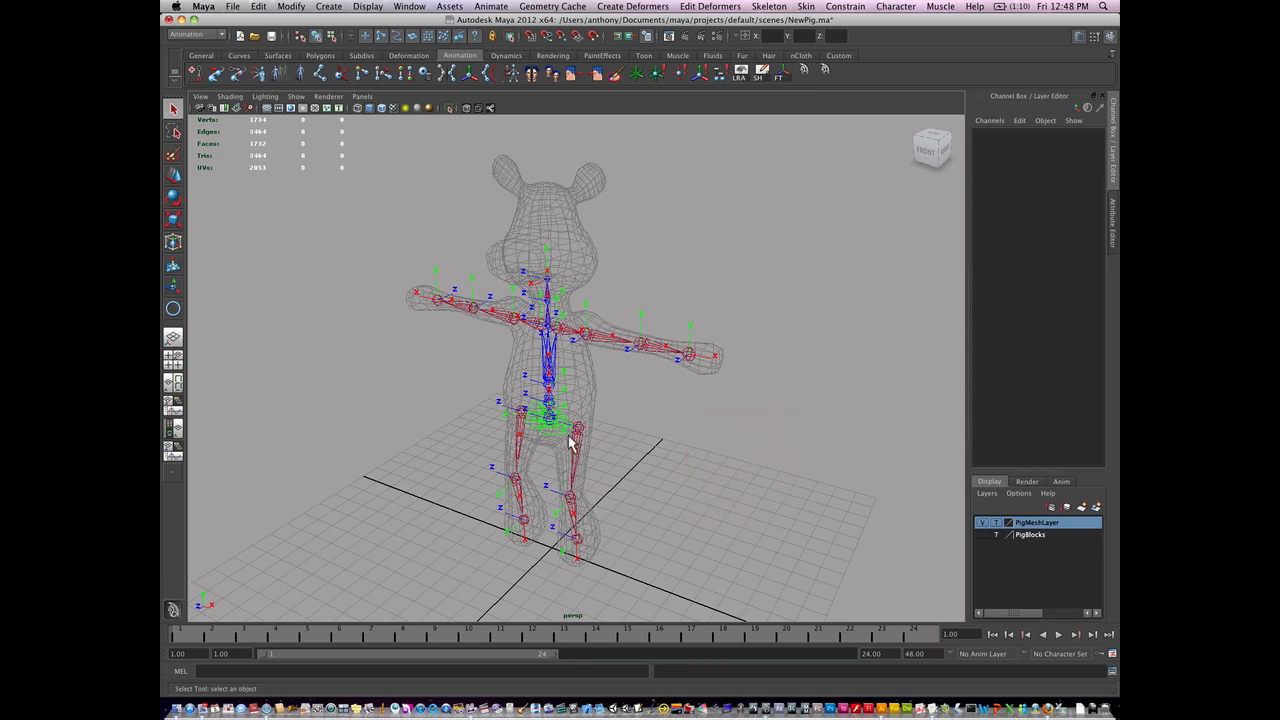
mouse_move(504, 486)
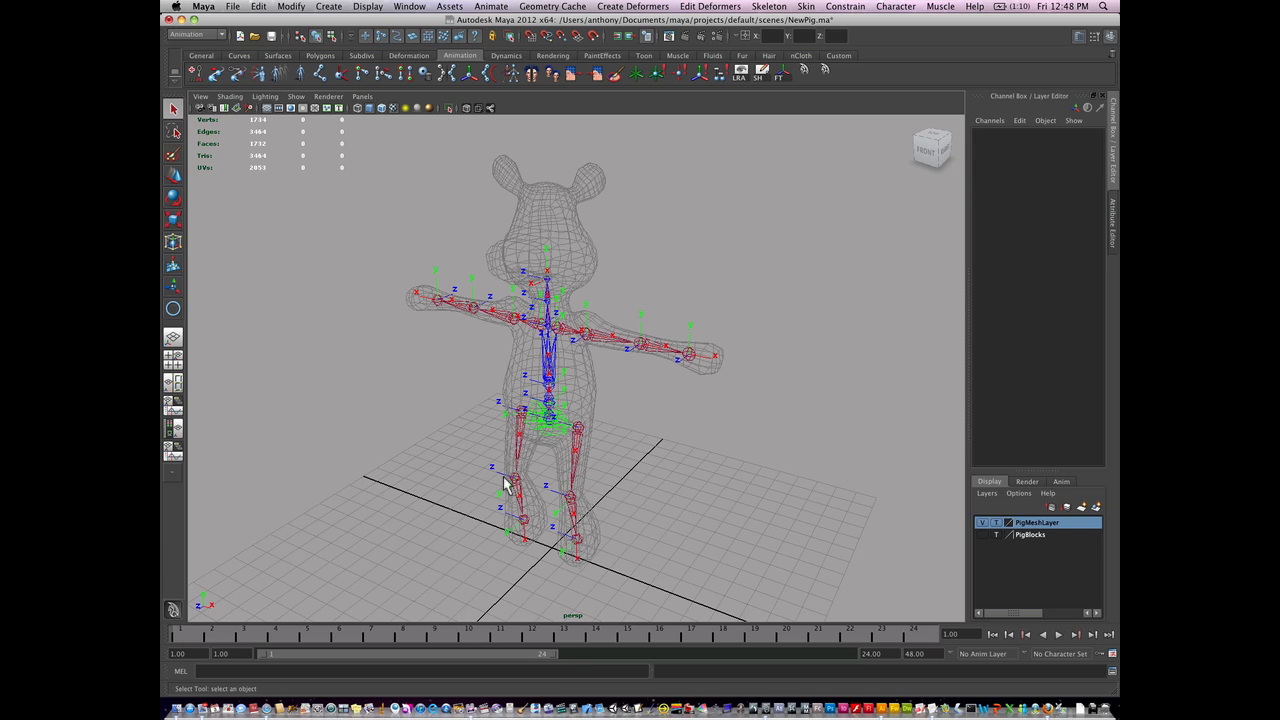
mouse_move(520, 332)
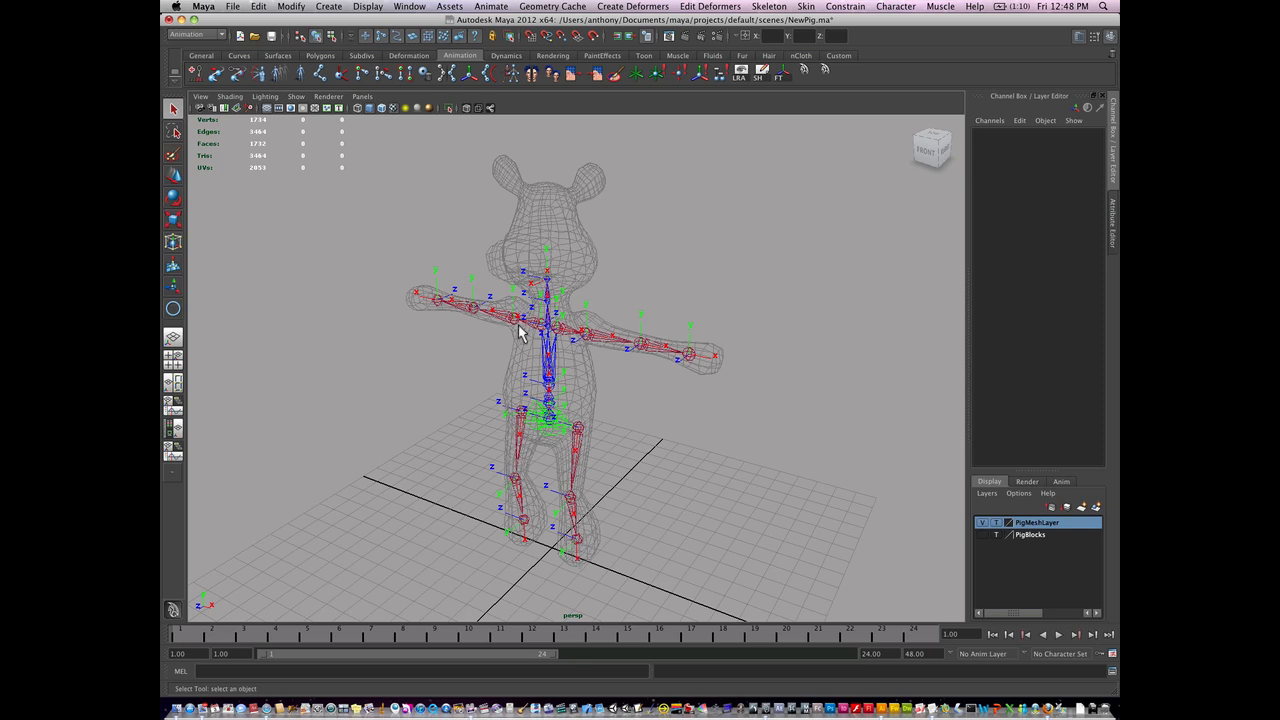
mouse_move(660, 330)
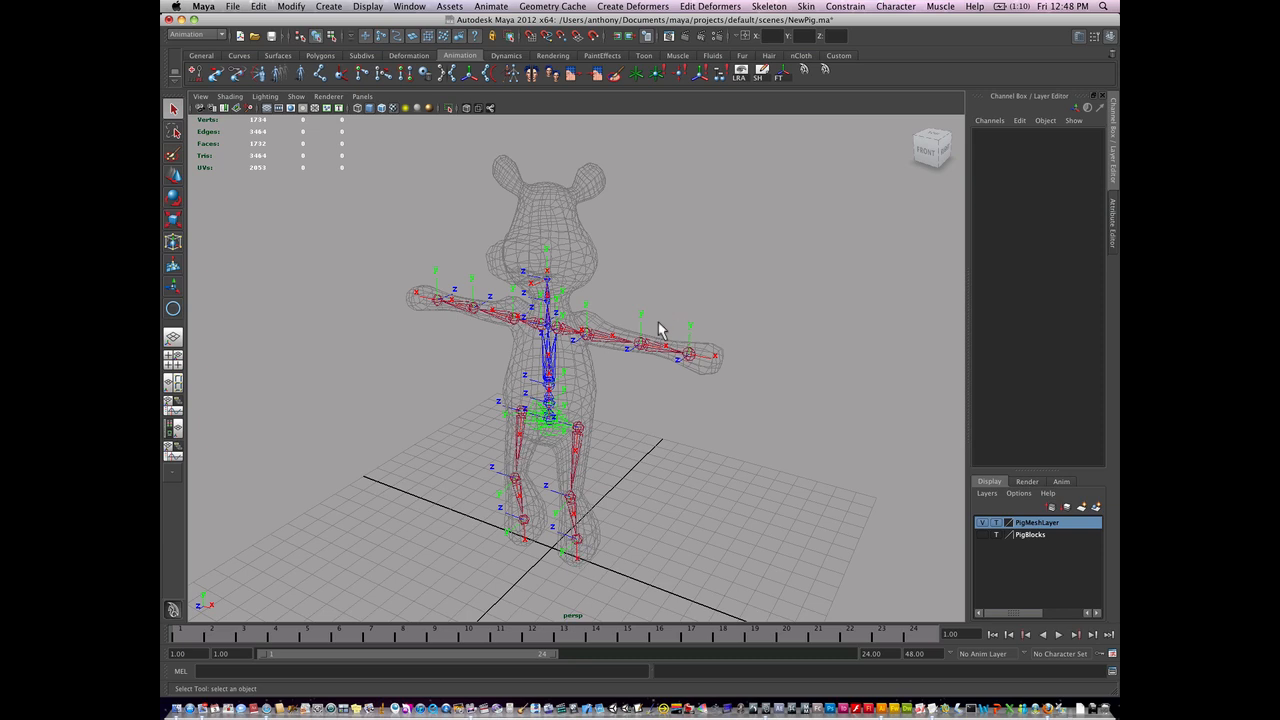
mouse_move(660, 356)
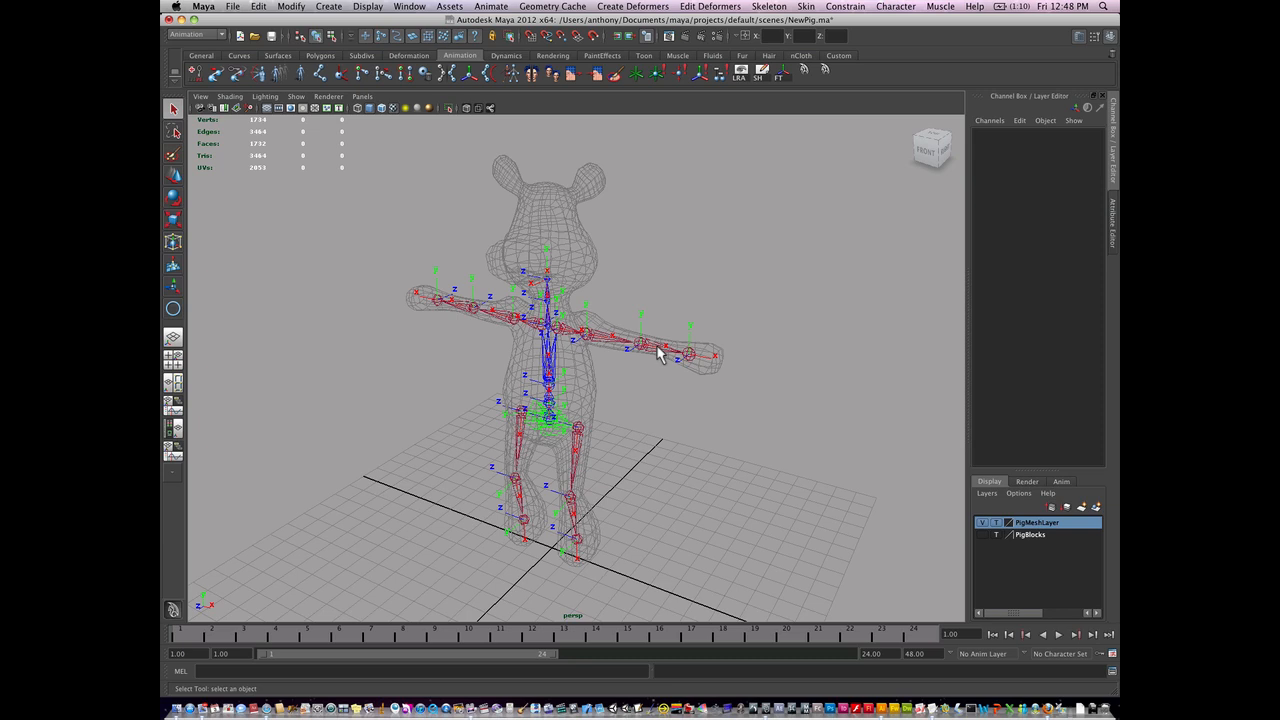
- Run the FK control shelf script on the selected Root joint, producing twisted circle controls
click(548, 440)
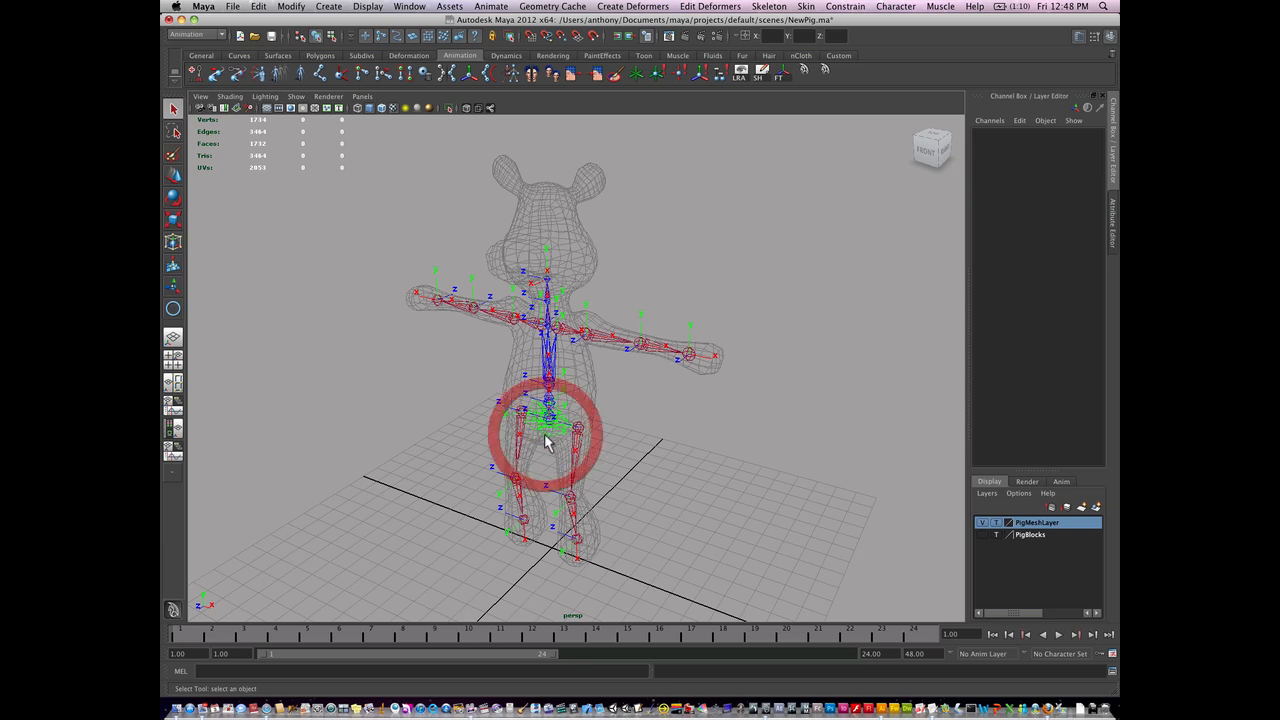
click(548, 430)
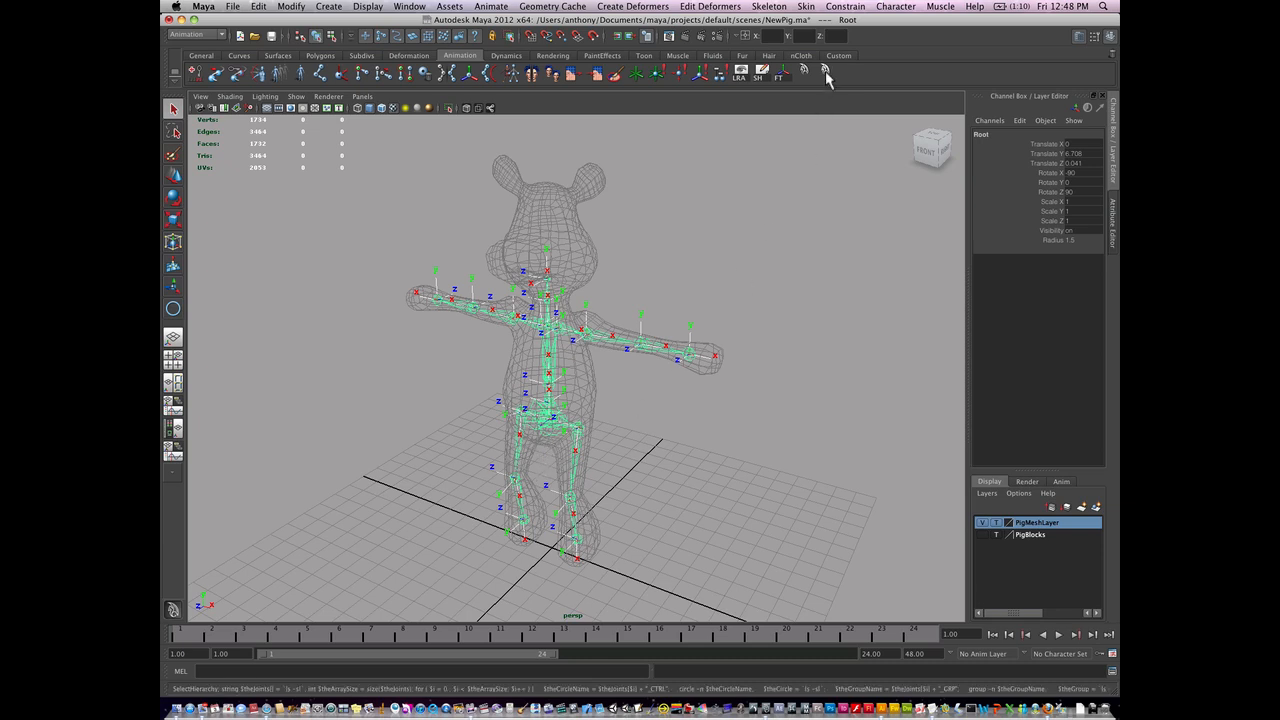
mouse_move(824, 70)
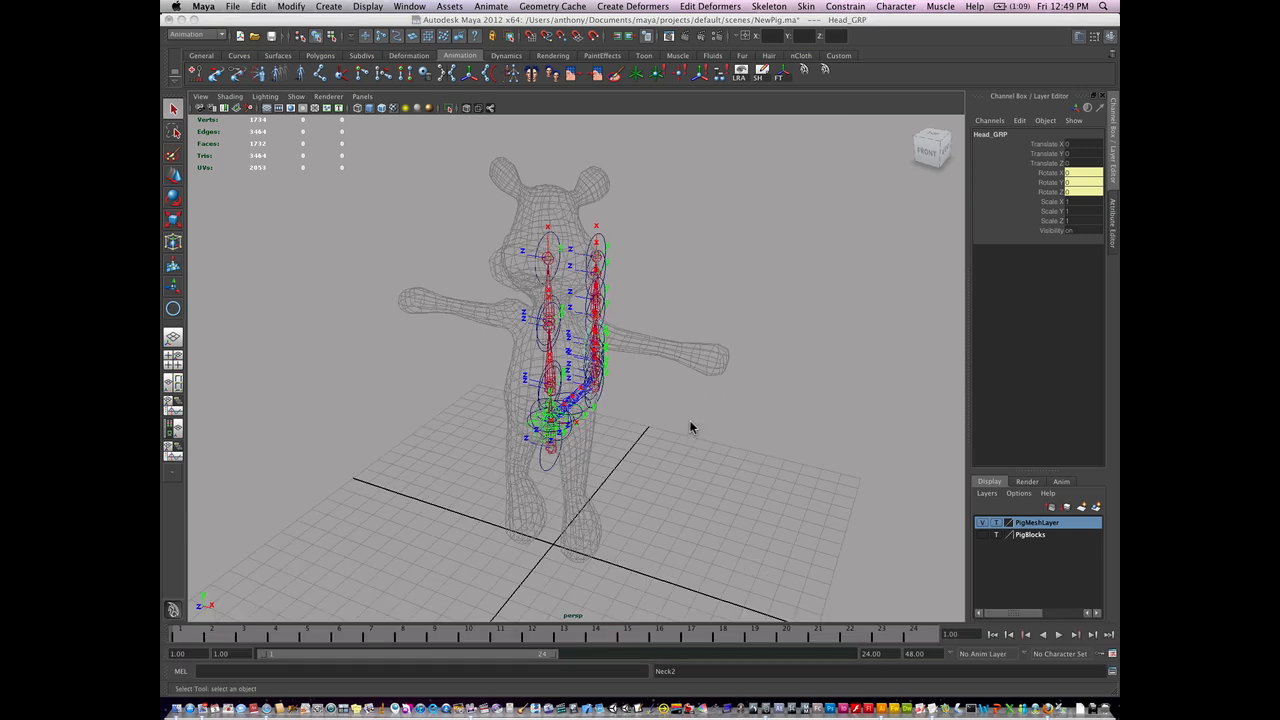
mouse_move(580, 316)
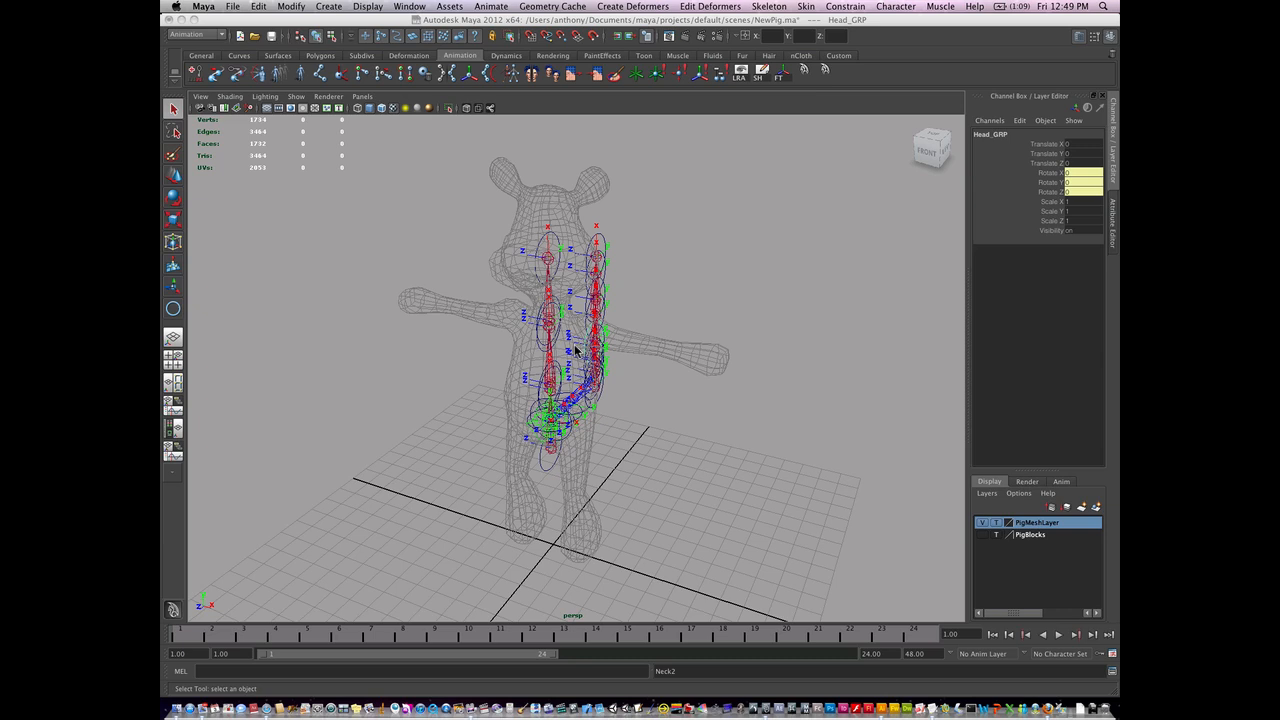
mouse_move(572, 420)
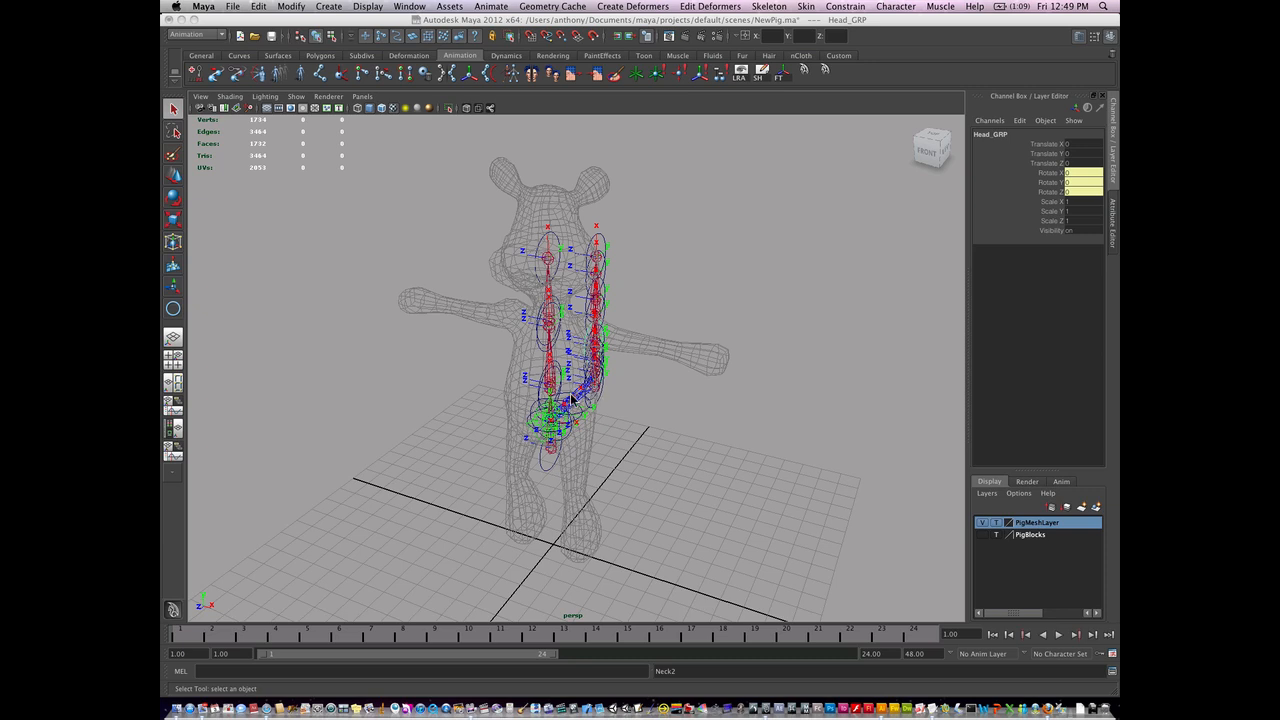
mouse_move(536, 356)
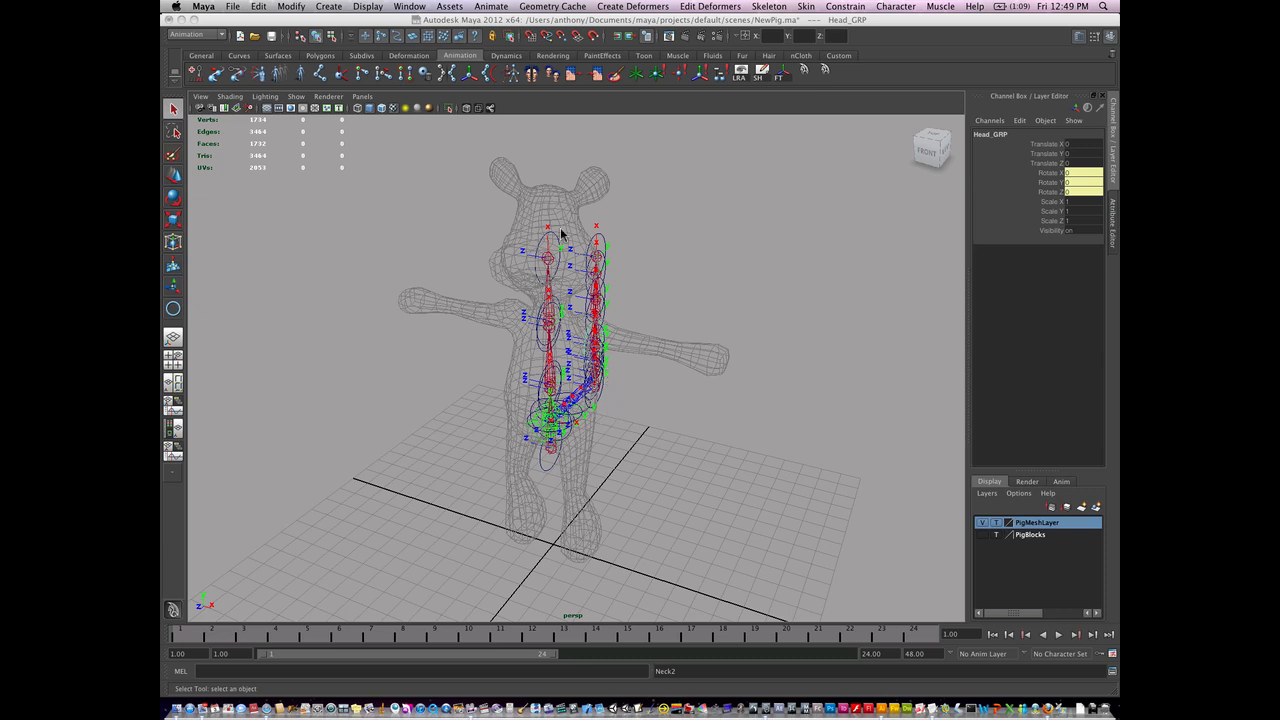
mouse_move(584, 360)
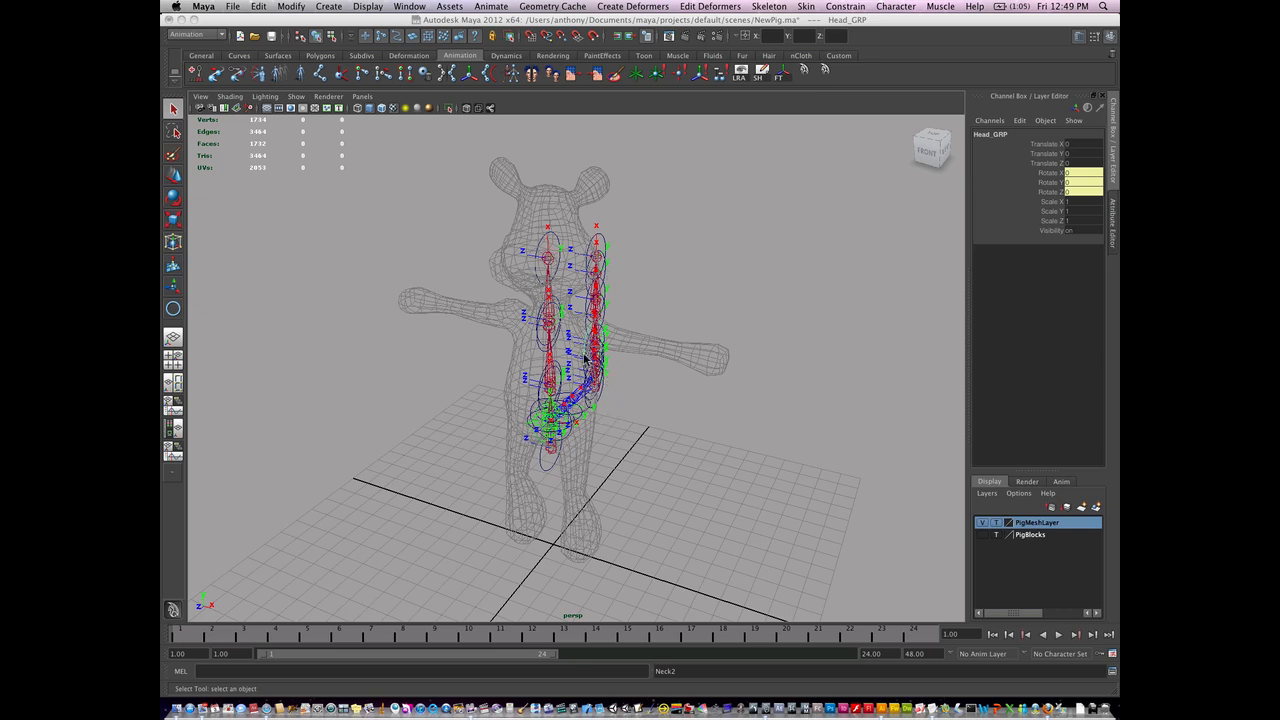
- Undo the script results back to the plain T-pose skeleton with Root selected
key(cmd)
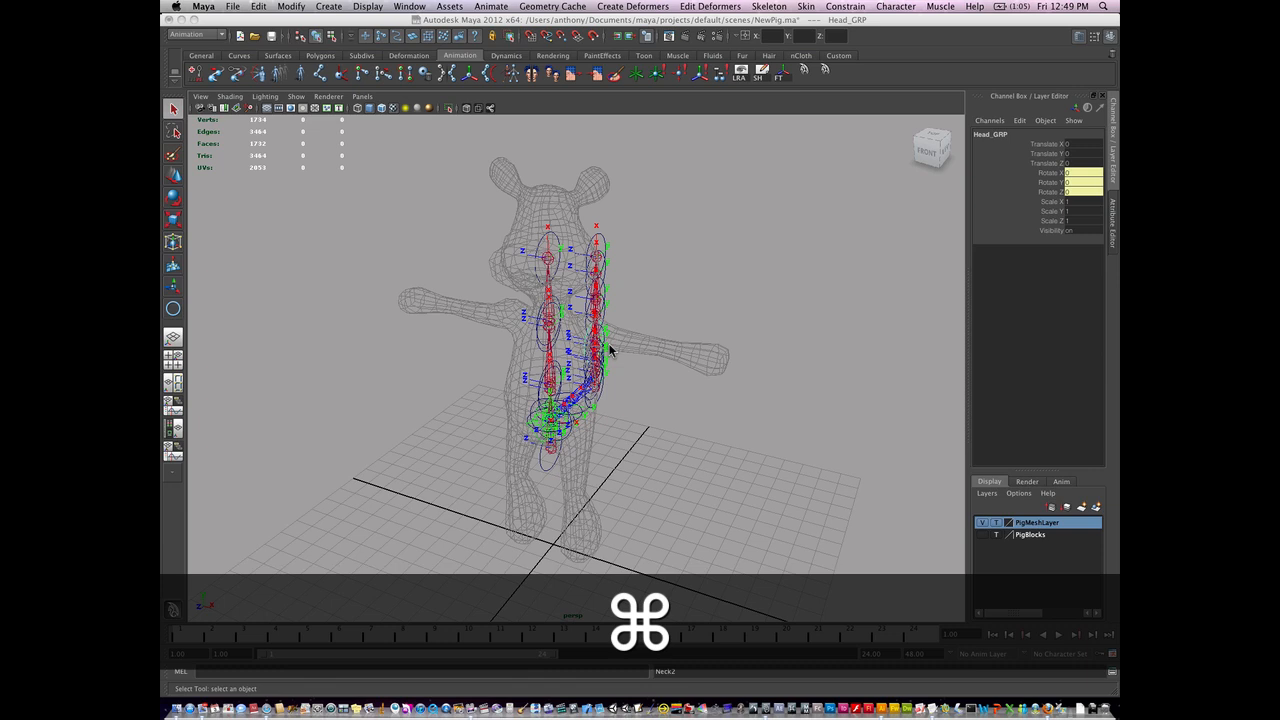
key(cmd+z)
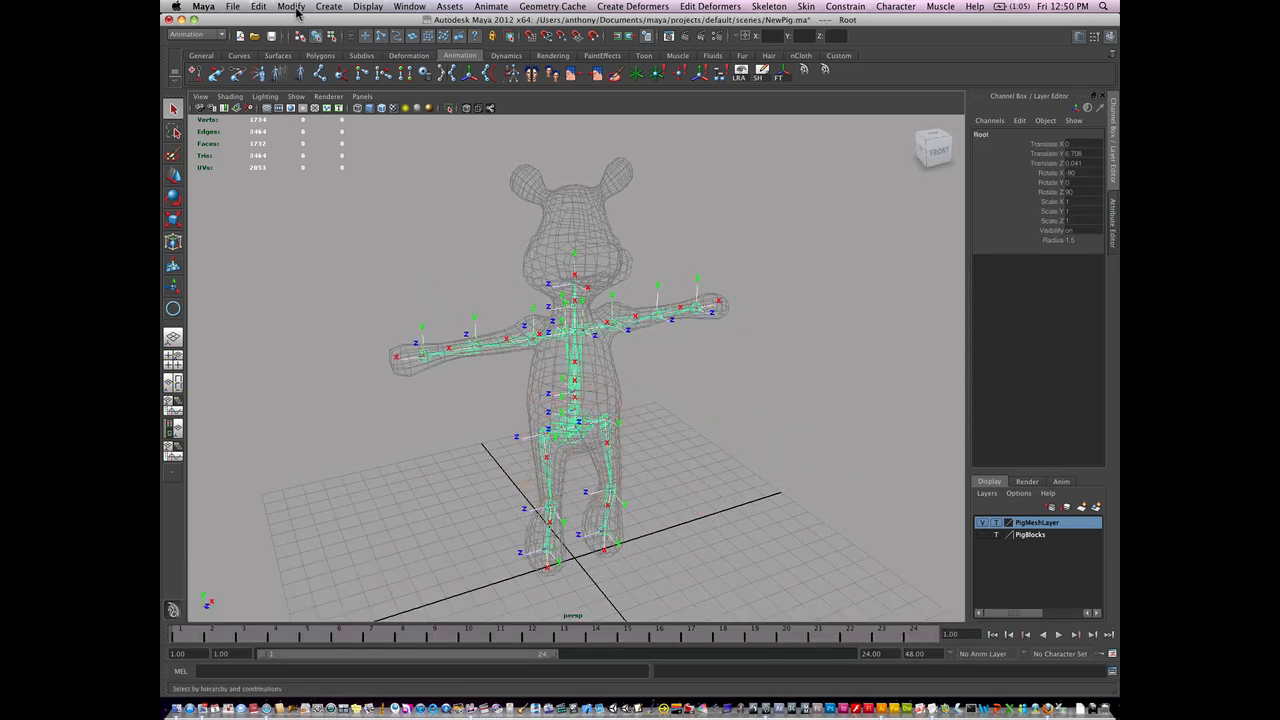
- Freeze the Root hierarchy's transformations via Modify > Freeze Transformations options, Apply
click(292, 8)
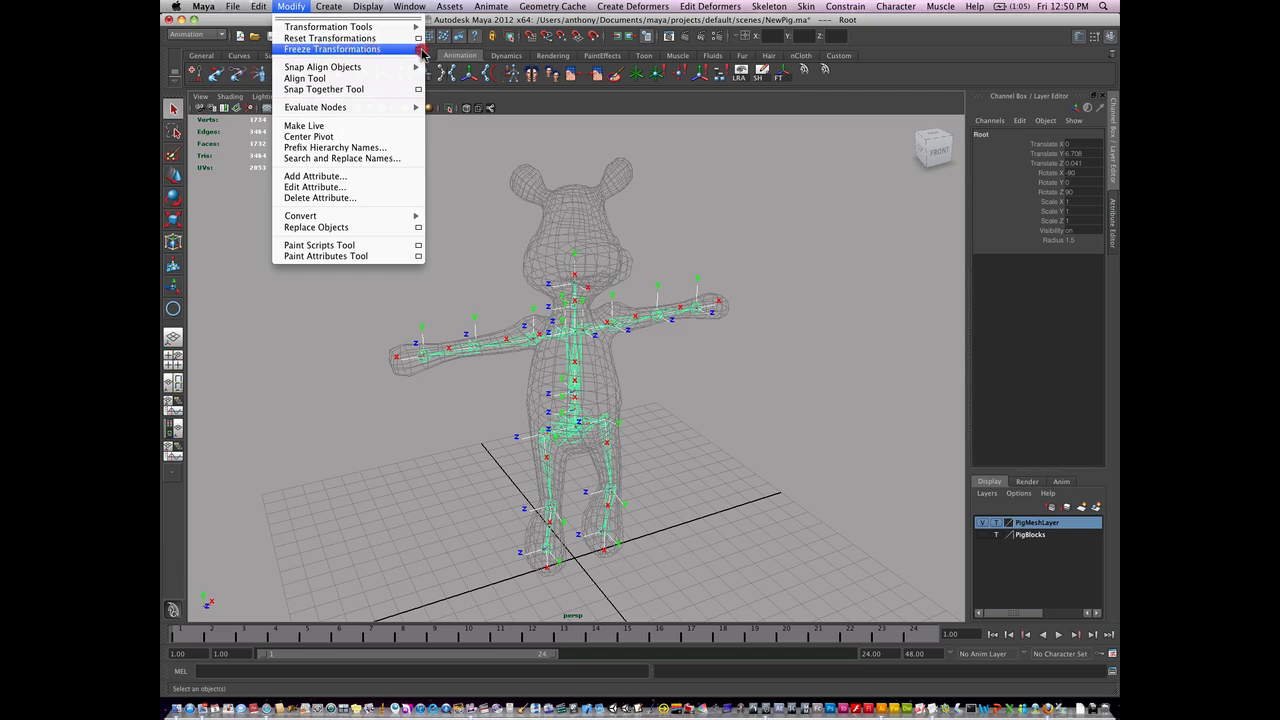
click(420, 48)
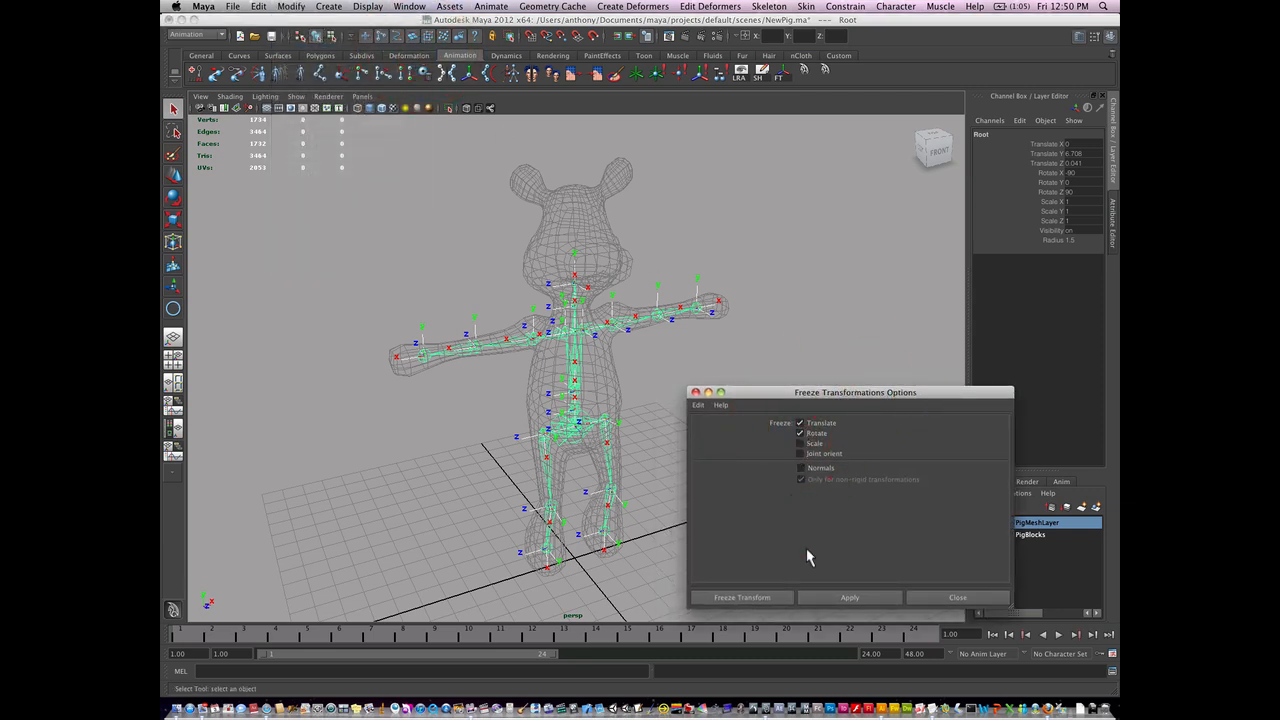
click(848, 596)
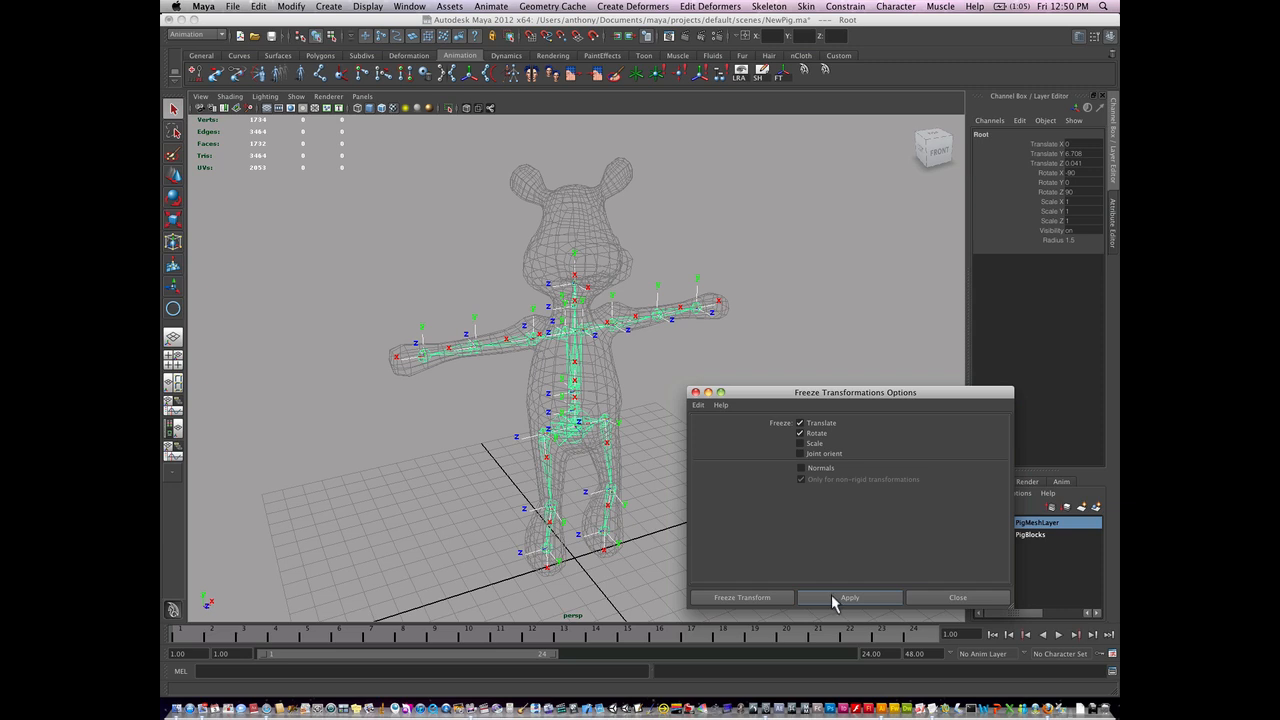
click(848, 596)
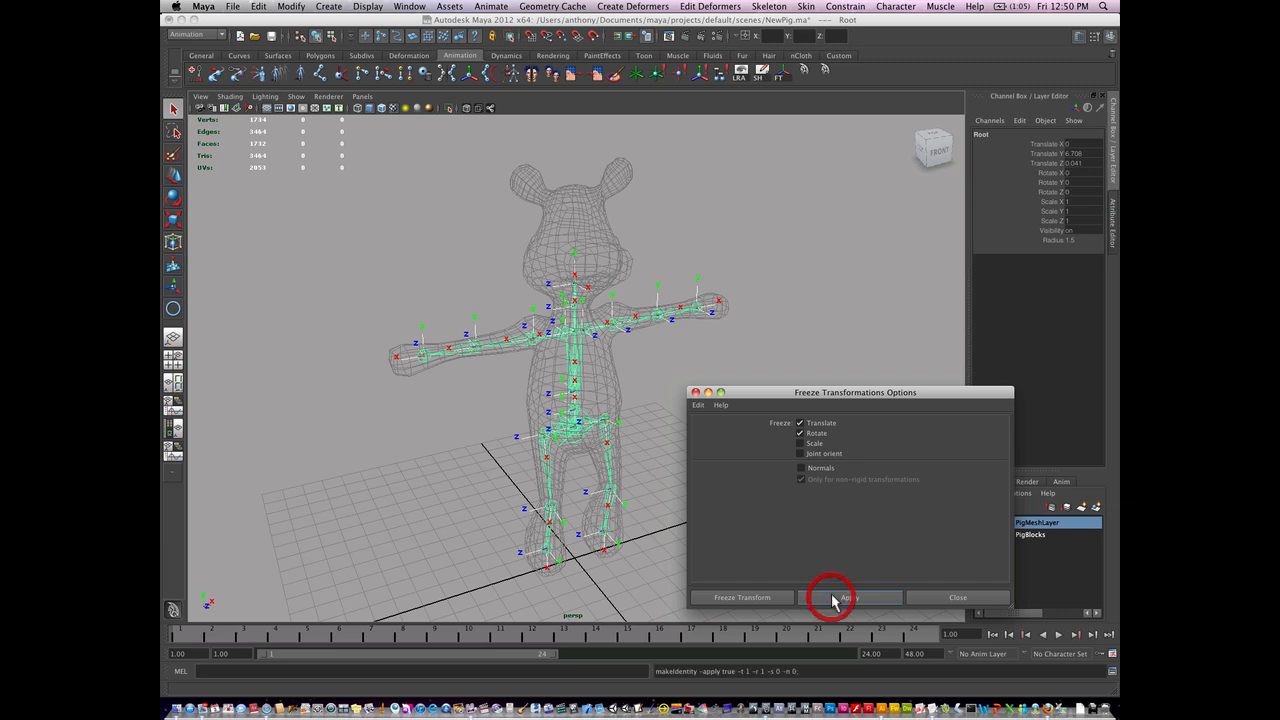
click(848, 596)
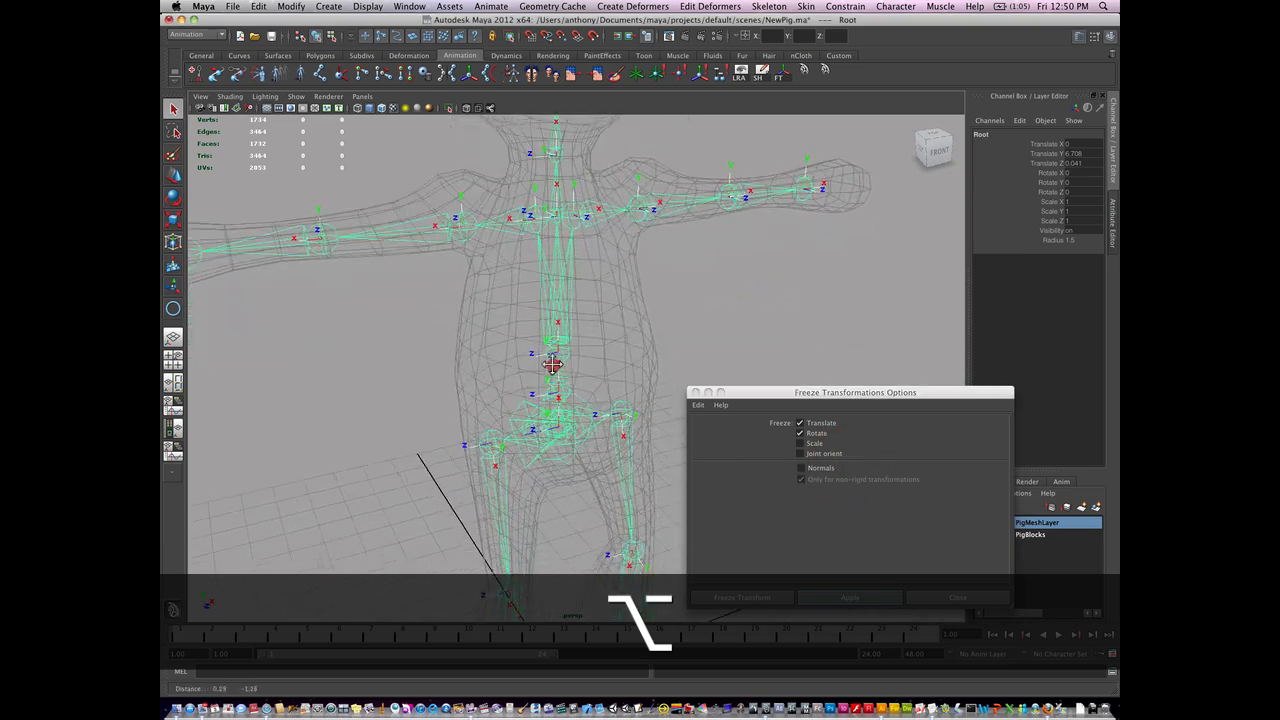
- Apply Freeze Transformations to the pig's lower leg and foot joints
key(cmd+z)
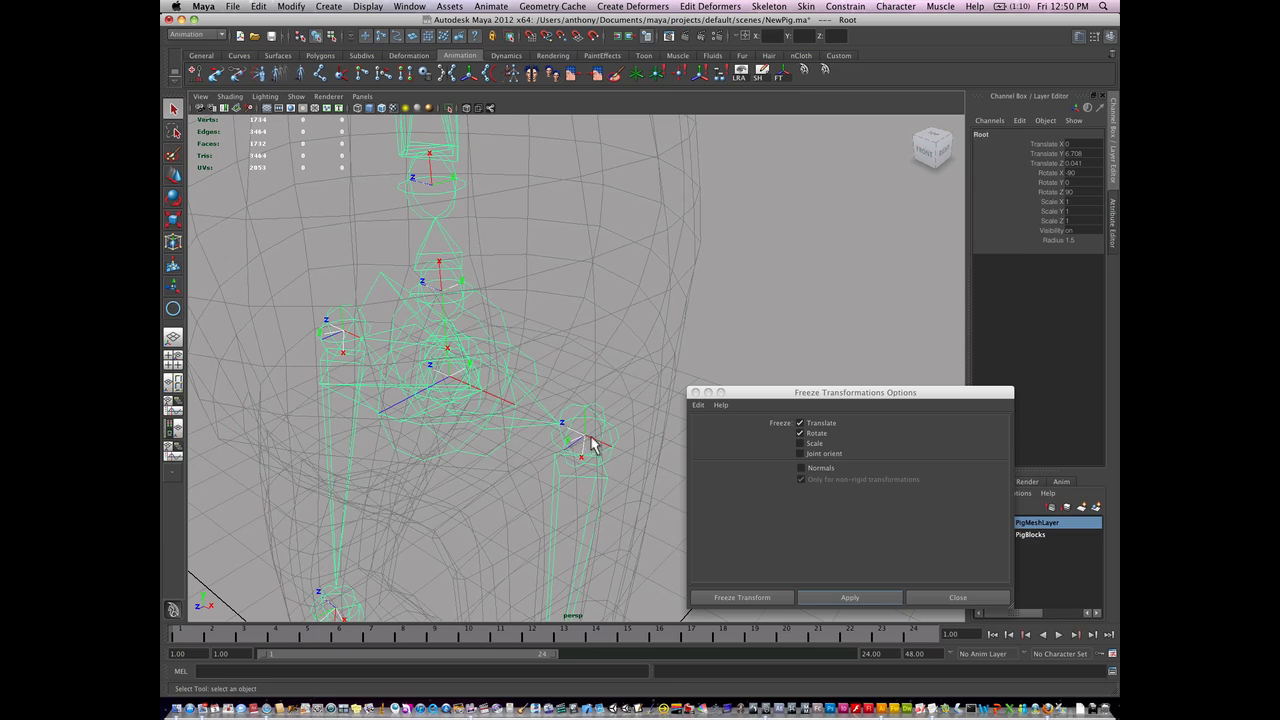
mouse_move(584, 456)
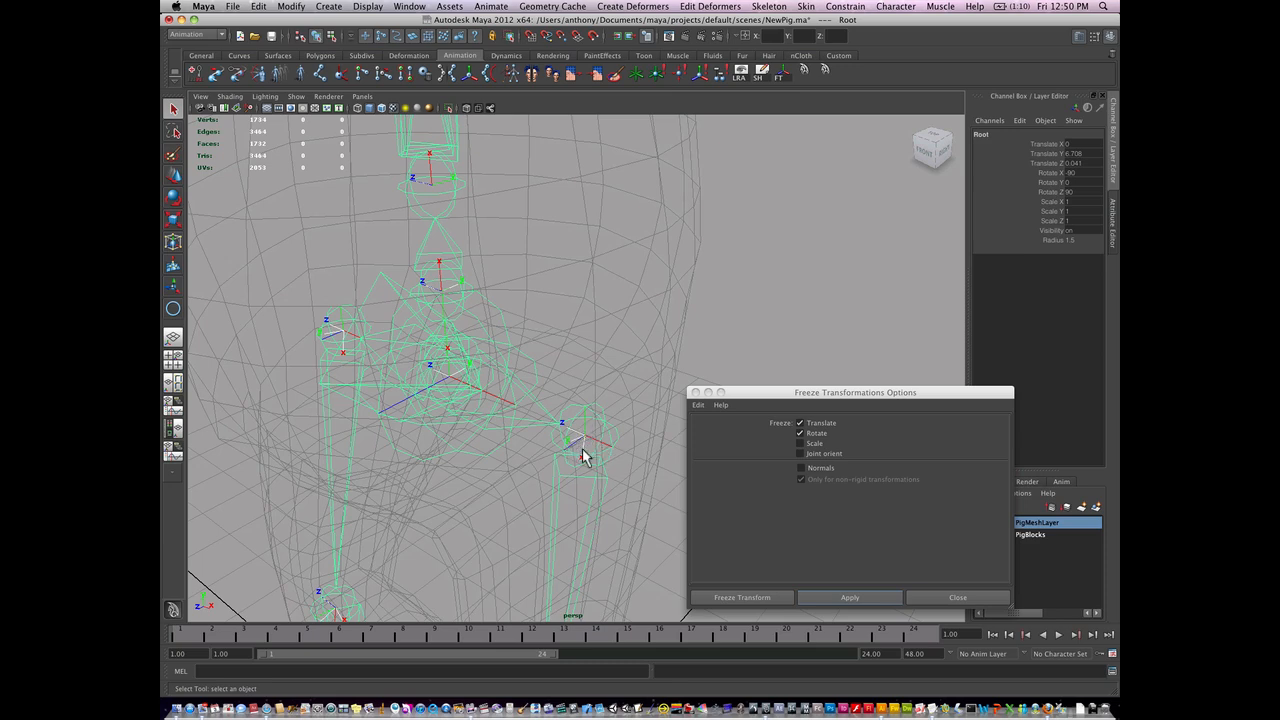
click(848, 596)
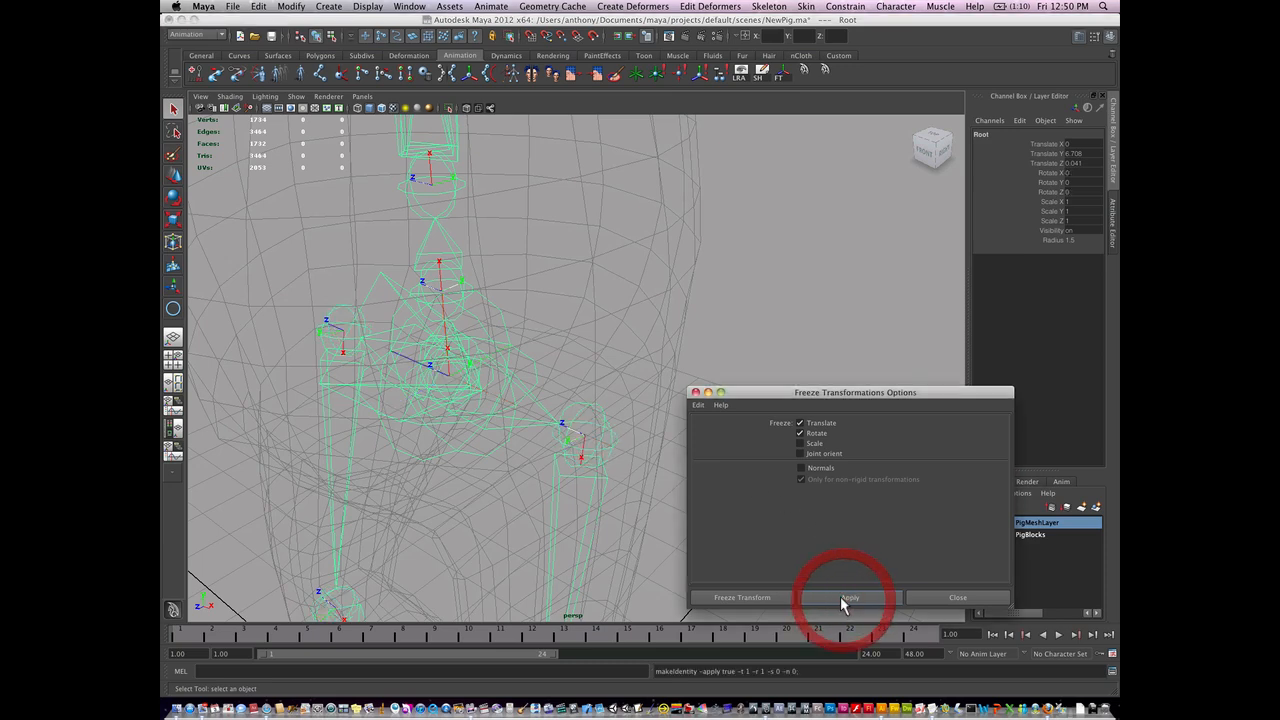
click(848, 596)
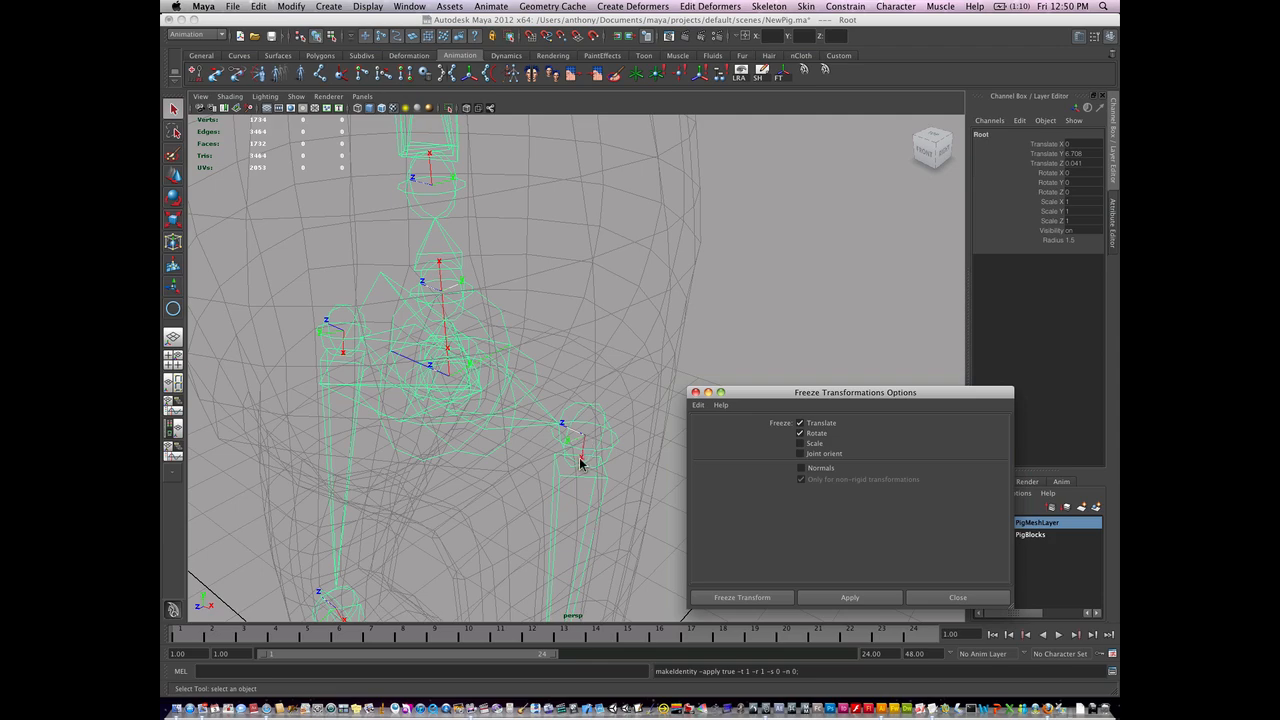
mouse_move(588, 442)
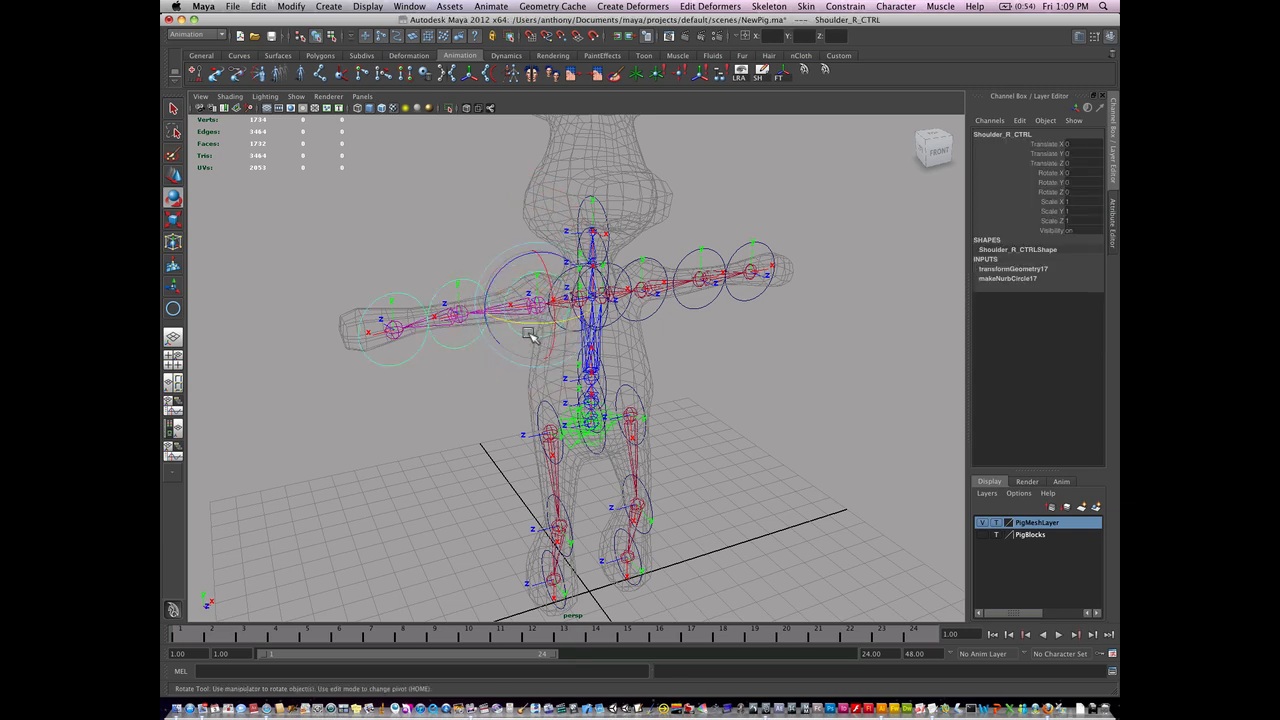
- Rotate Shoulder_R_CTRL to lower the right arm and Hip_L_CTRL to swing the left leg outward
drag(536, 336, 540, 350)
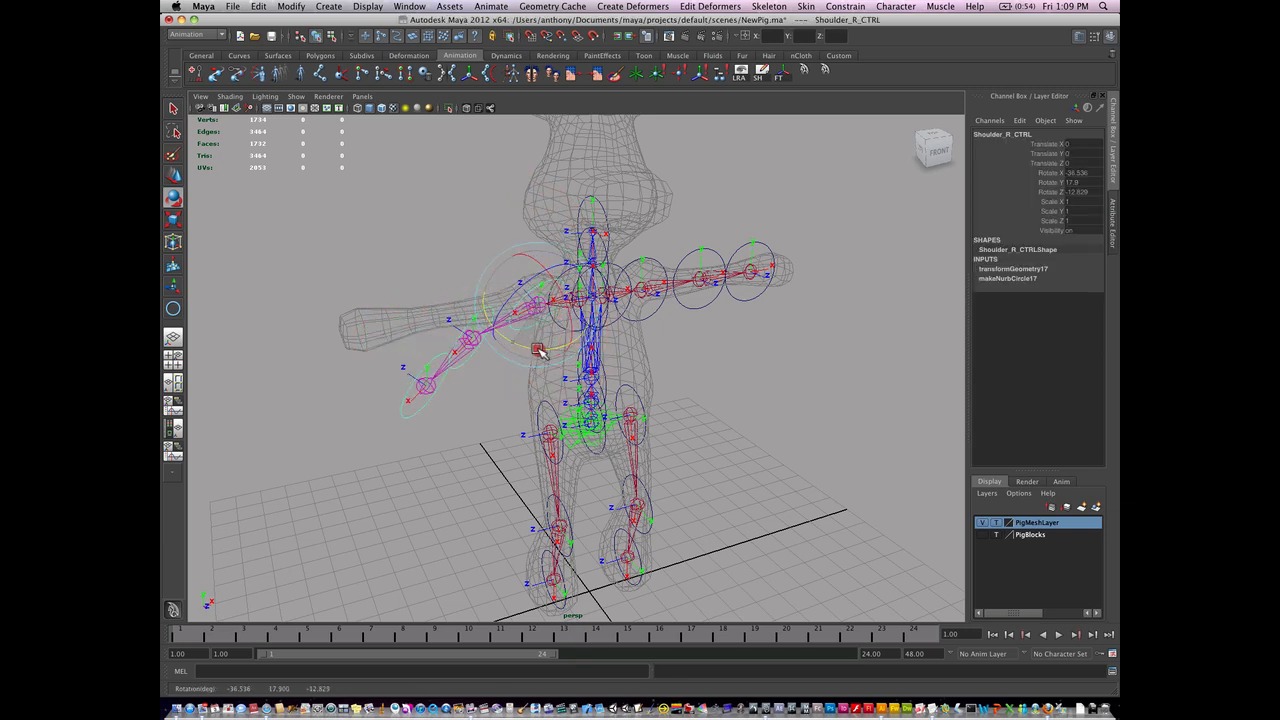
click(650, 400)
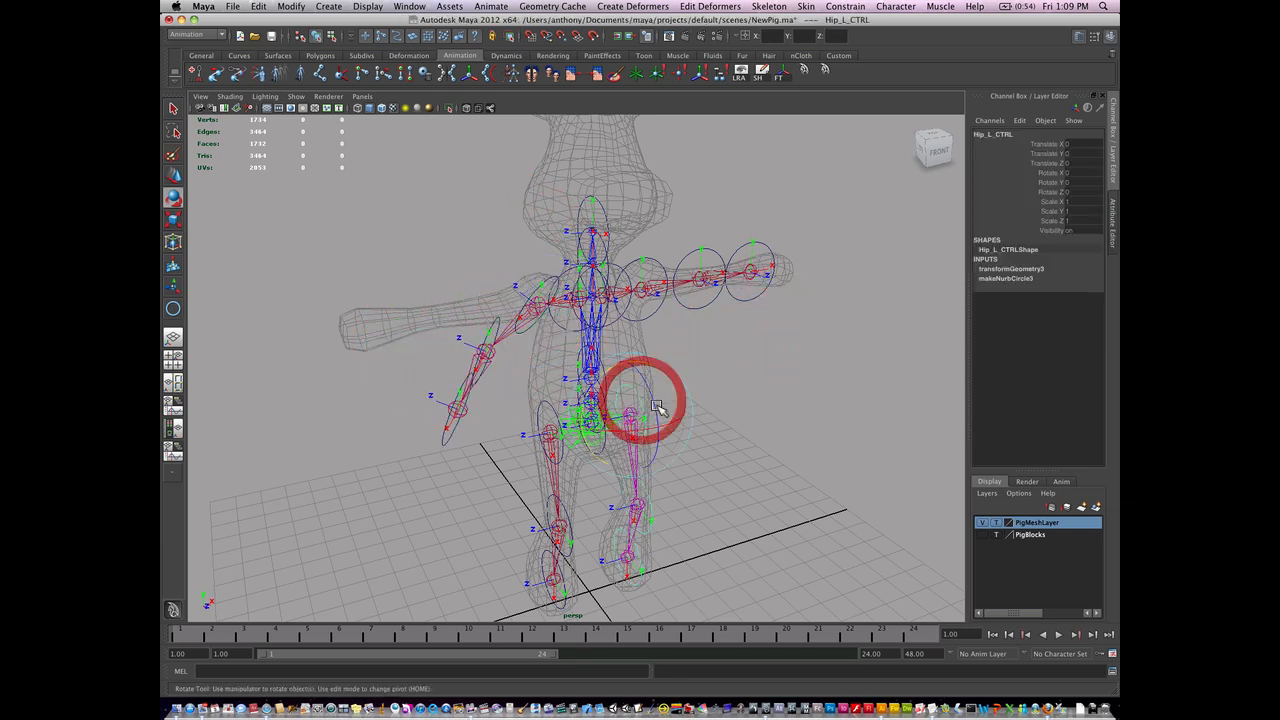
drag(656, 404, 660, 460)
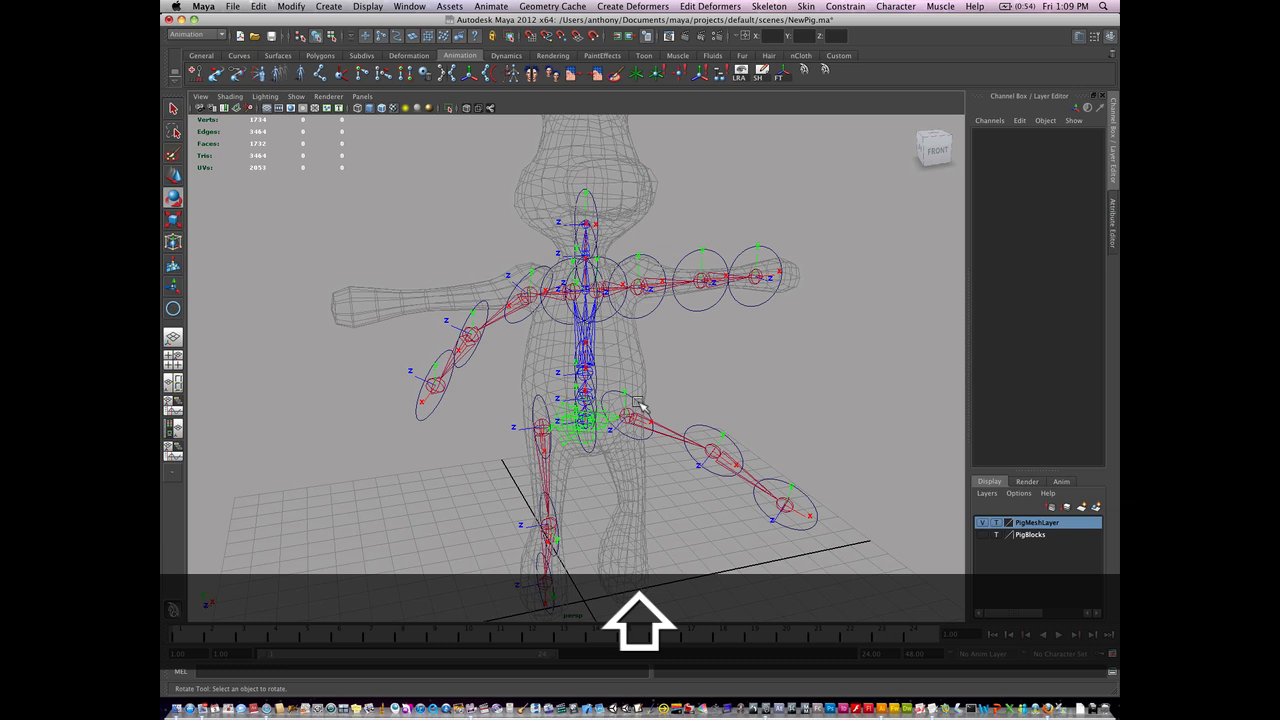
- Switch a control curve to point-editing mode via the marking menu for Ankle_L_CTRL
click(520, 320)
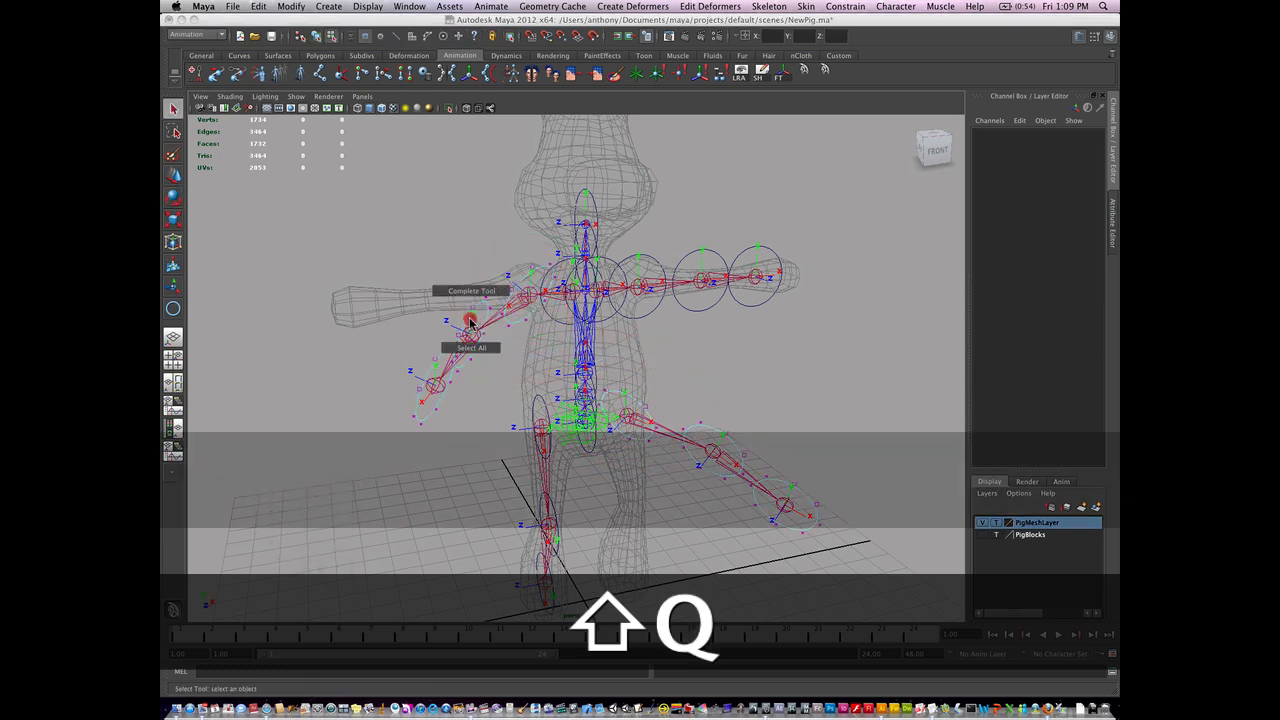
right_click(490, 304)
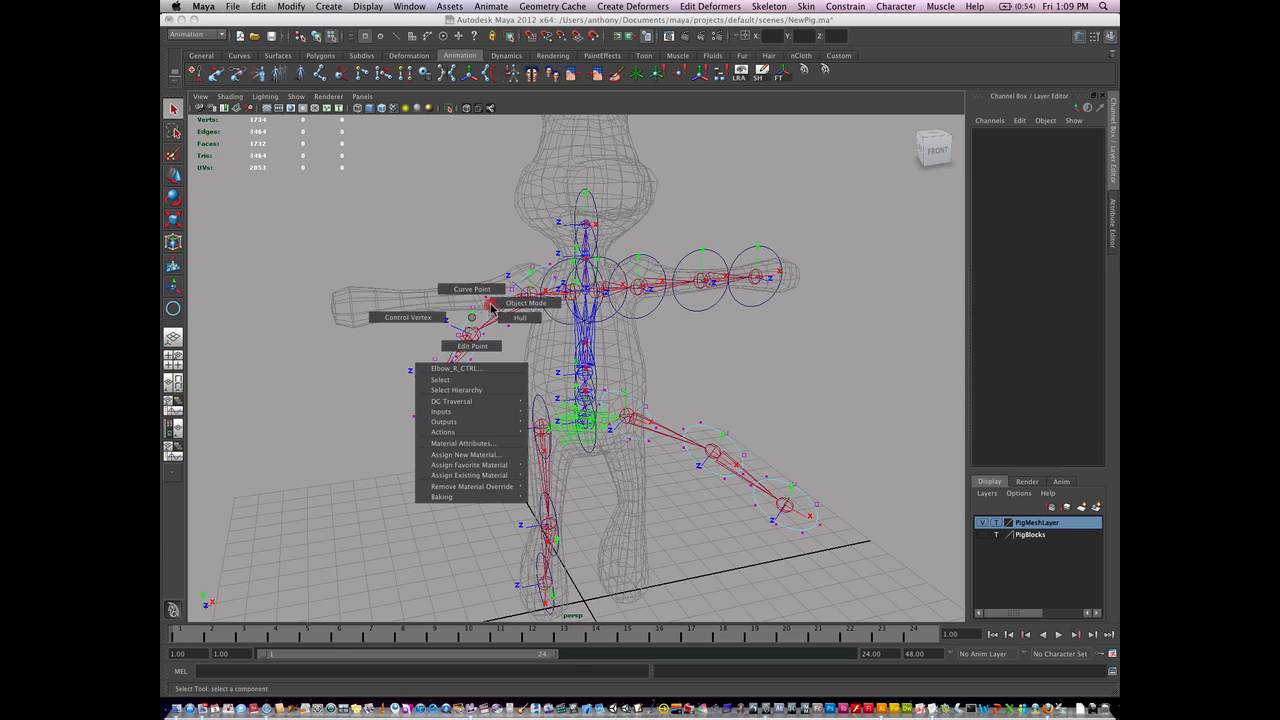
click(456, 368)
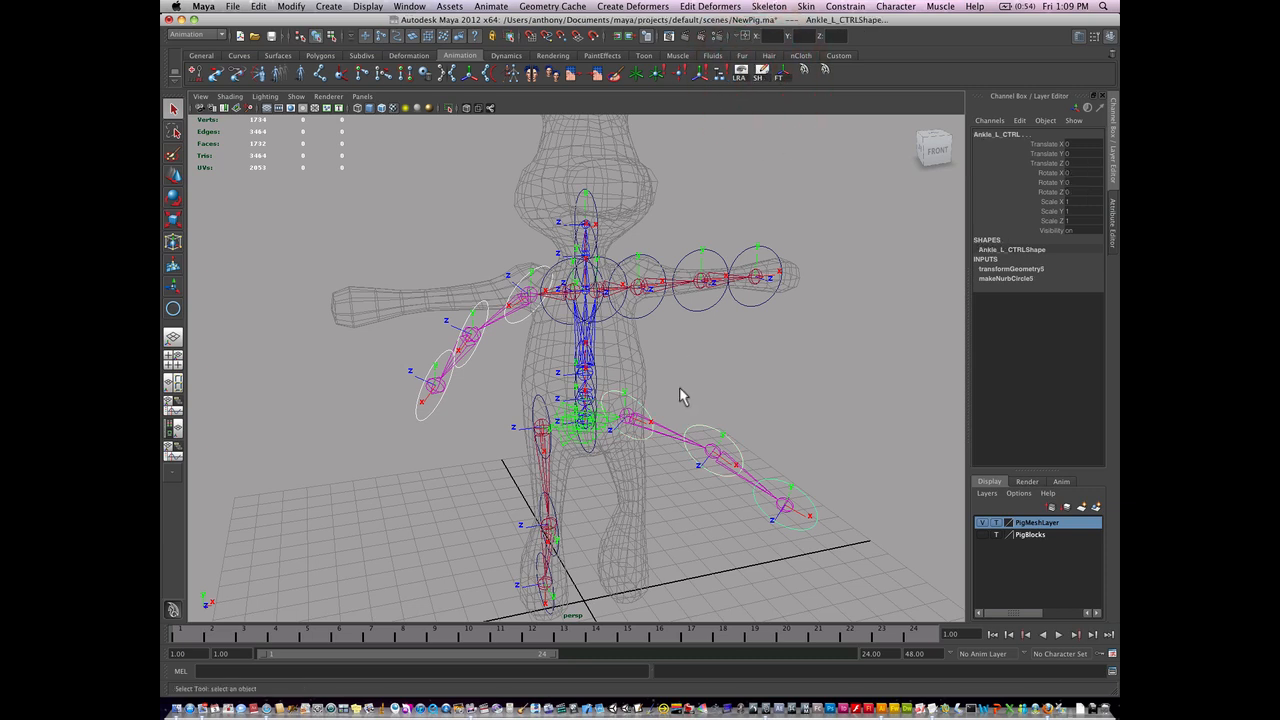
mouse_move(1050, 204)
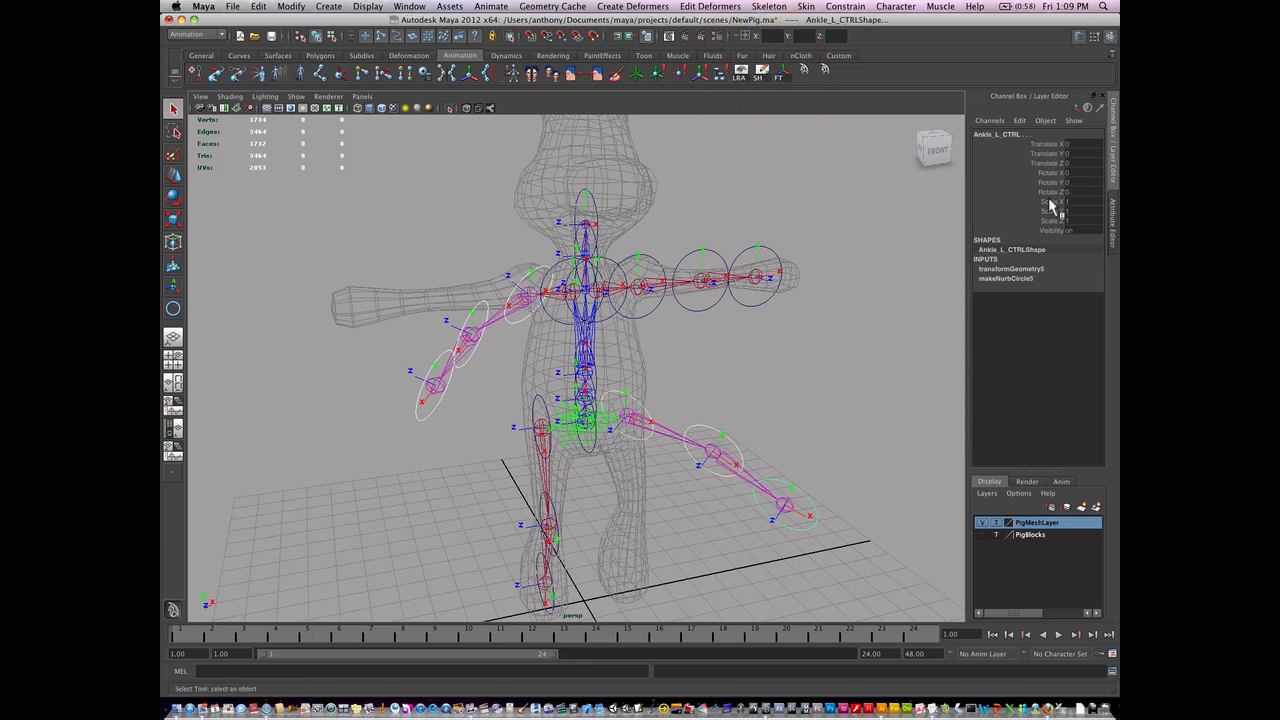